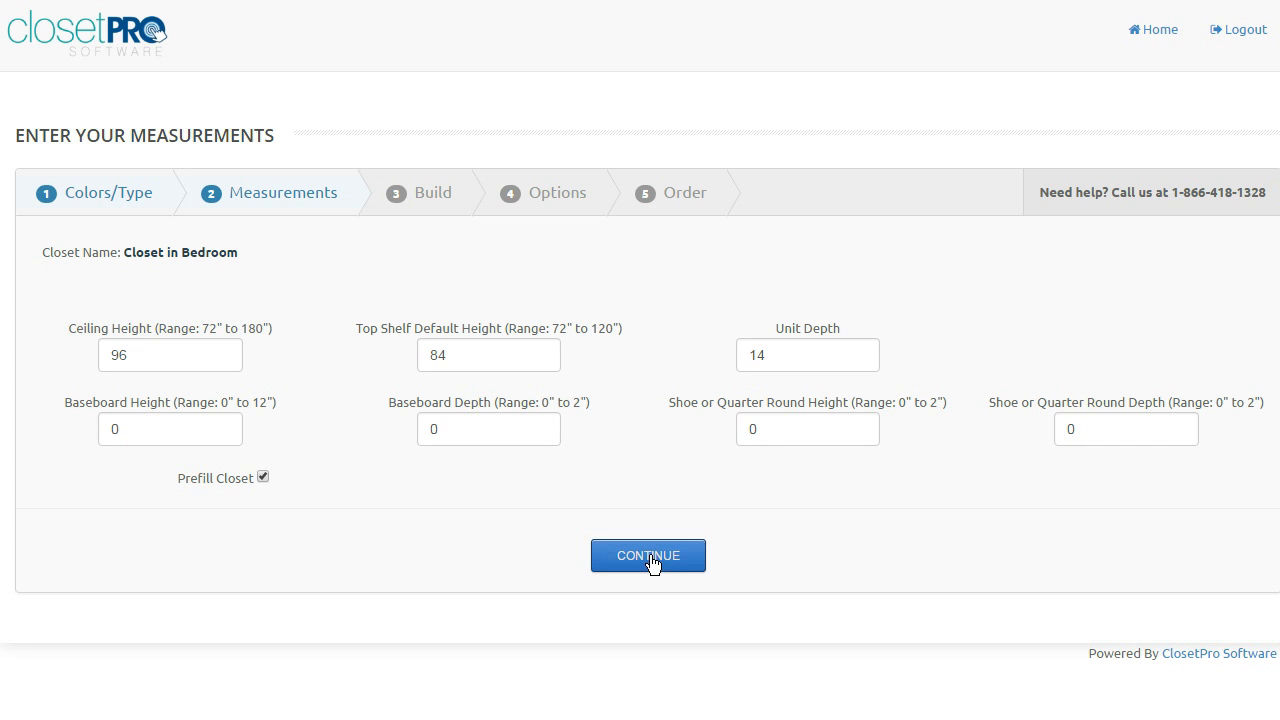
Step: Confirm the 96" ceiling, 84" shelf, 14" depth measurements and continue to the Build step
{"action": "left_click", "coordinate": [648, 556]}
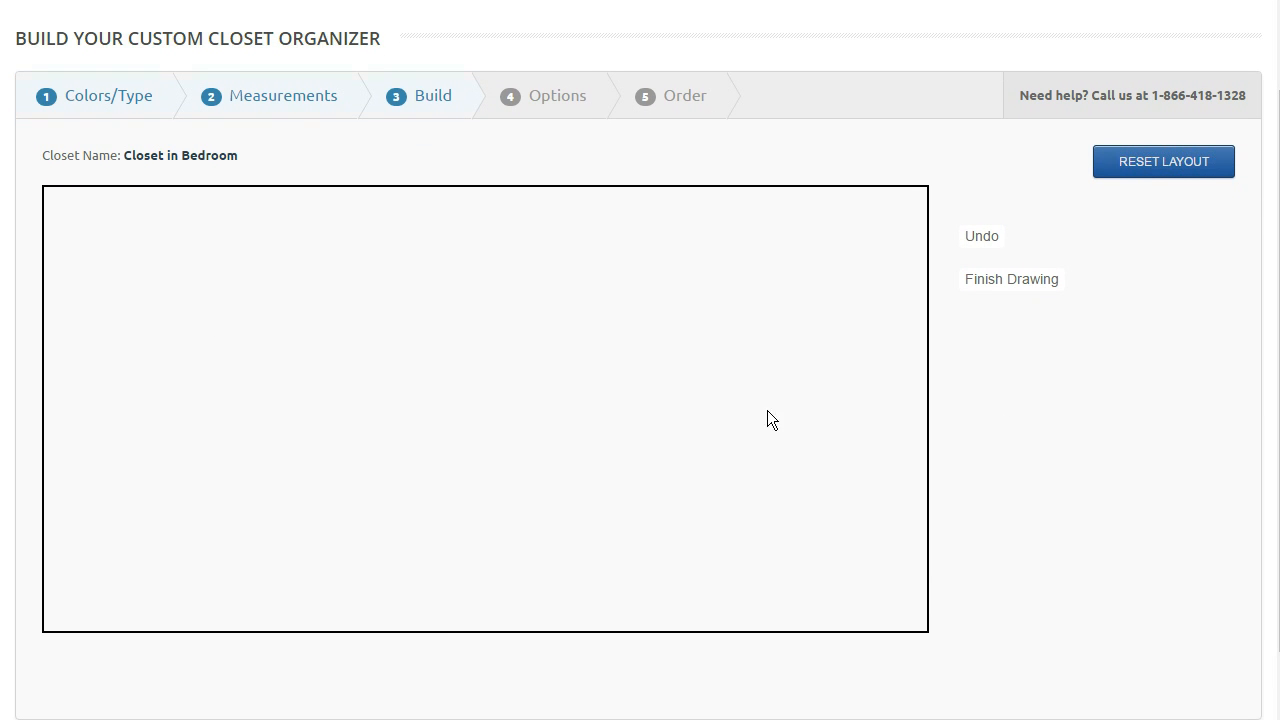
Step: Draw a 47-inch first wall to the left and an 81-inch second wall upward, kept vertical
{"action": "left_click", "coordinate": [332, 520]}
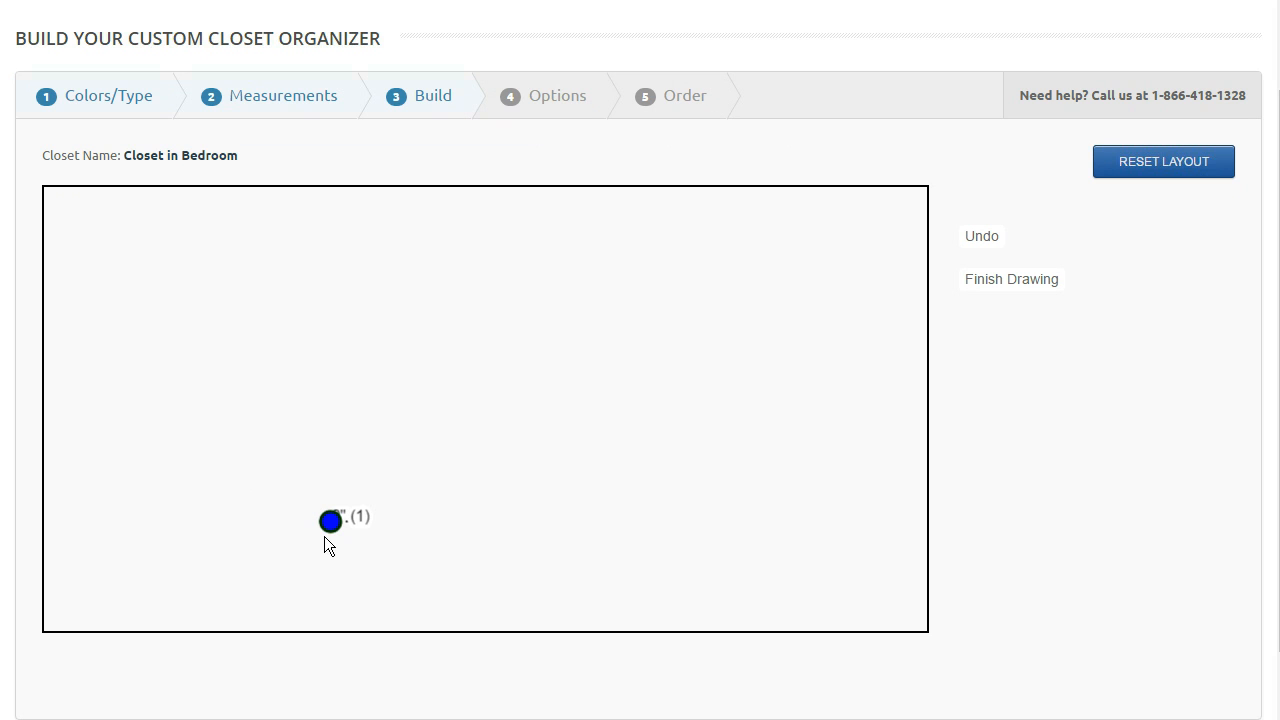
{"action": "left_click_drag", "start_coordinate": [330, 520], "coordinate": [164, 520]}
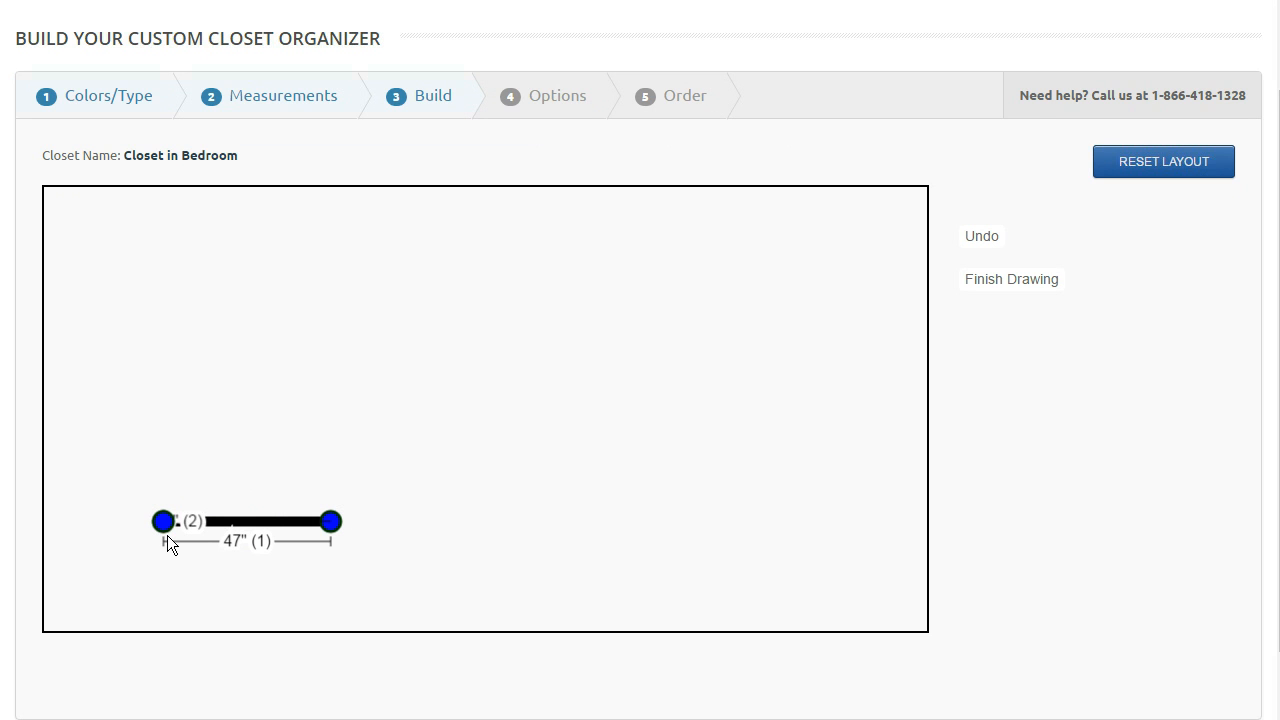
{"action": "left_click_drag", "start_coordinate": [164, 520], "coordinate": [164, 328]}
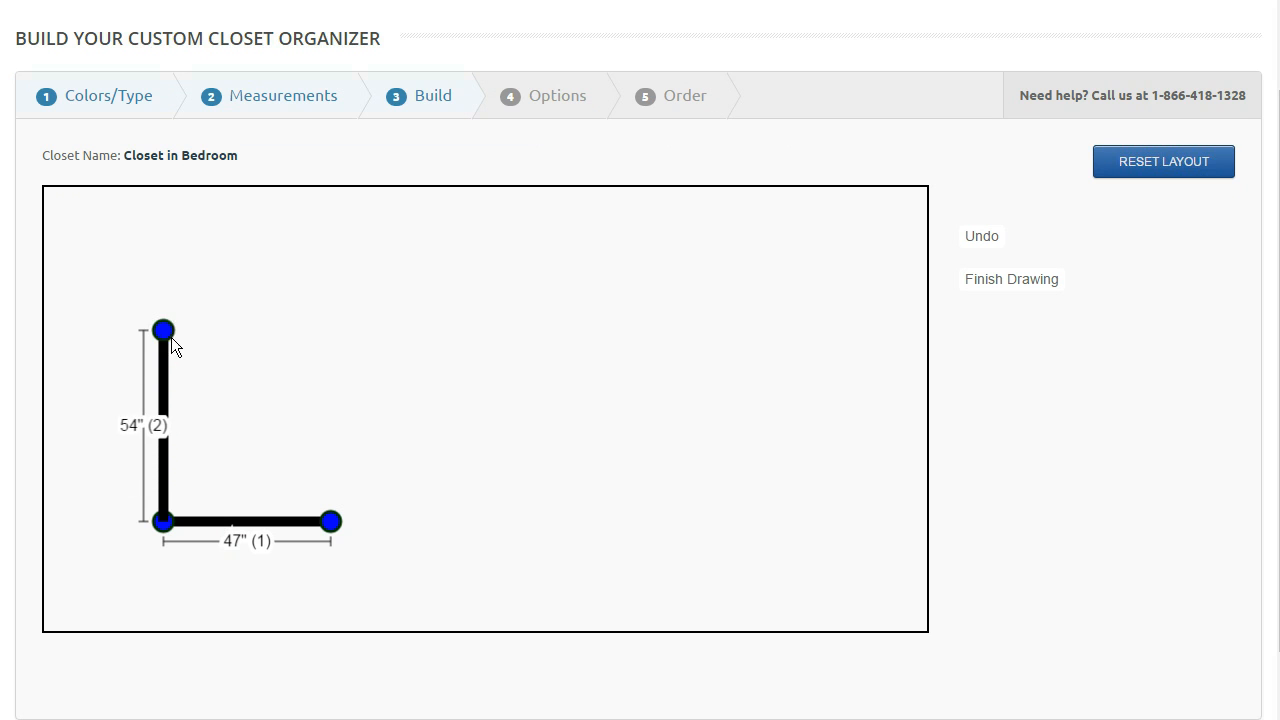
{"action": "left_click_drag", "start_coordinate": [164, 328], "coordinate": [164, 232]}
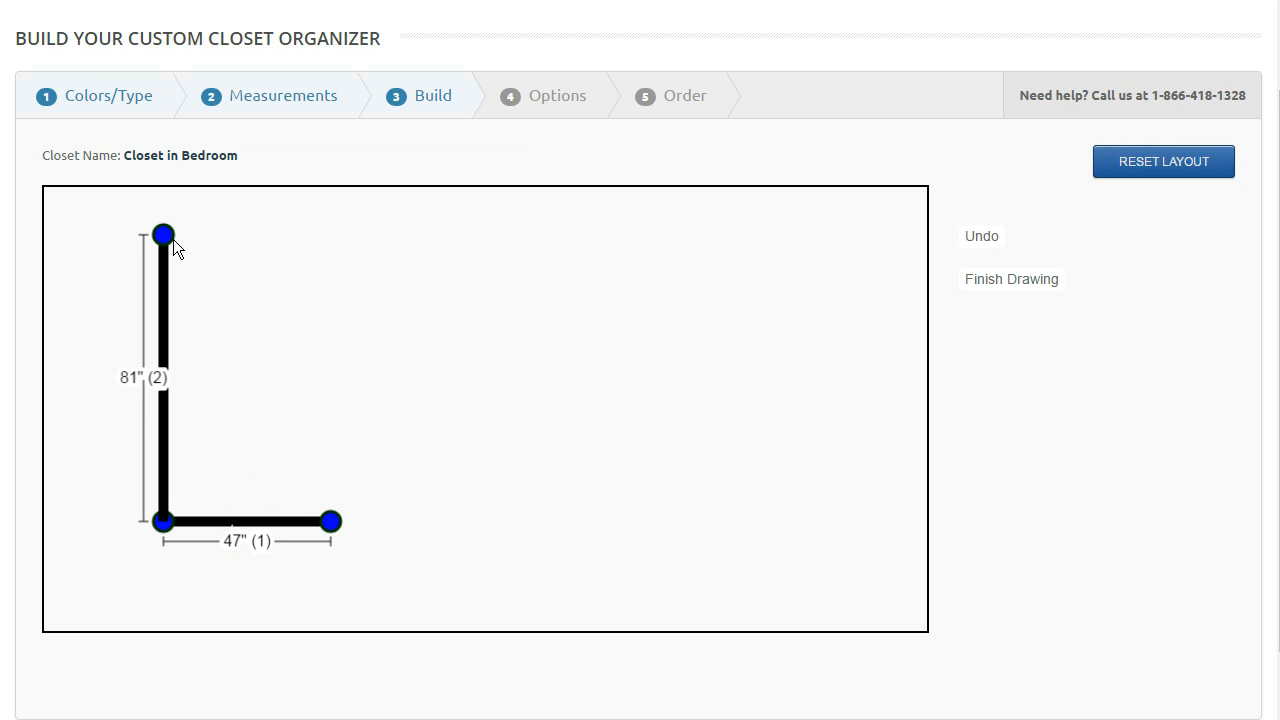
{"action": "left_click_drag", "start_coordinate": [164, 234], "coordinate": [188, 236]}
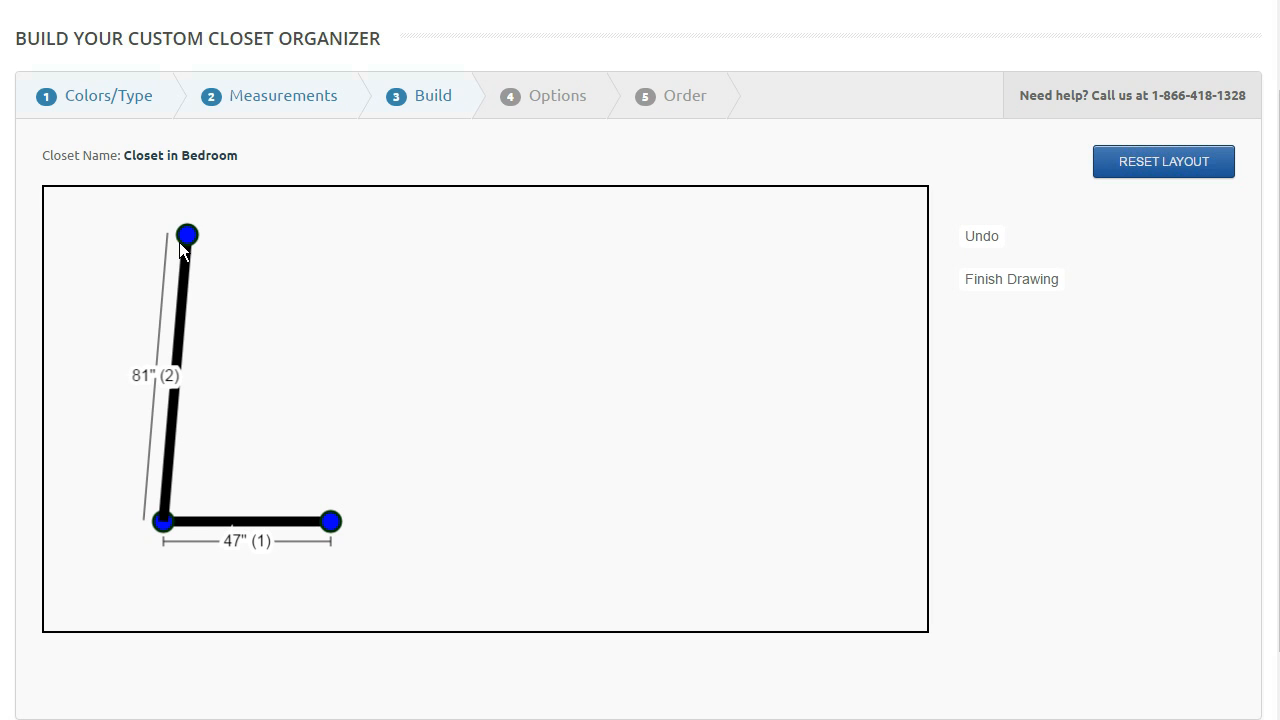
{"action": "left_click_drag", "start_coordinate": [188, 236], "coordinate": [140, 236]}
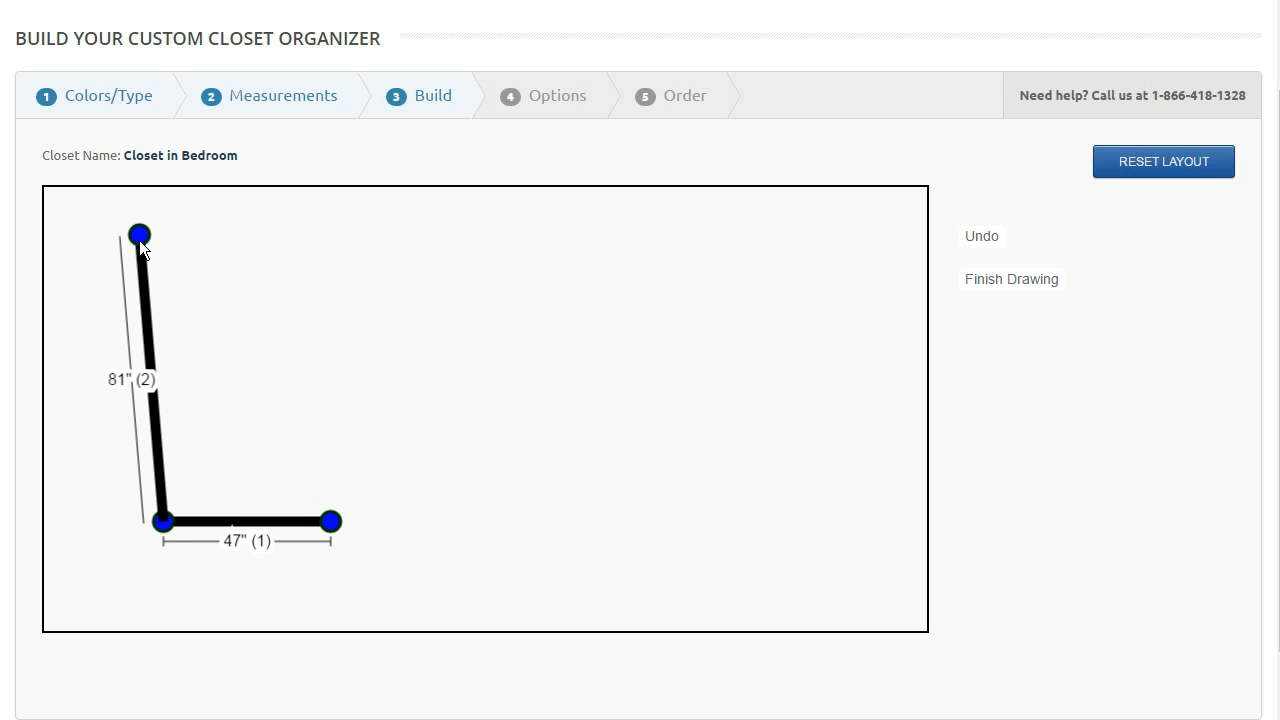
{"action": "left_click_drag", "start_coordinate": [140, 234], "coordinate": [164, 234]}
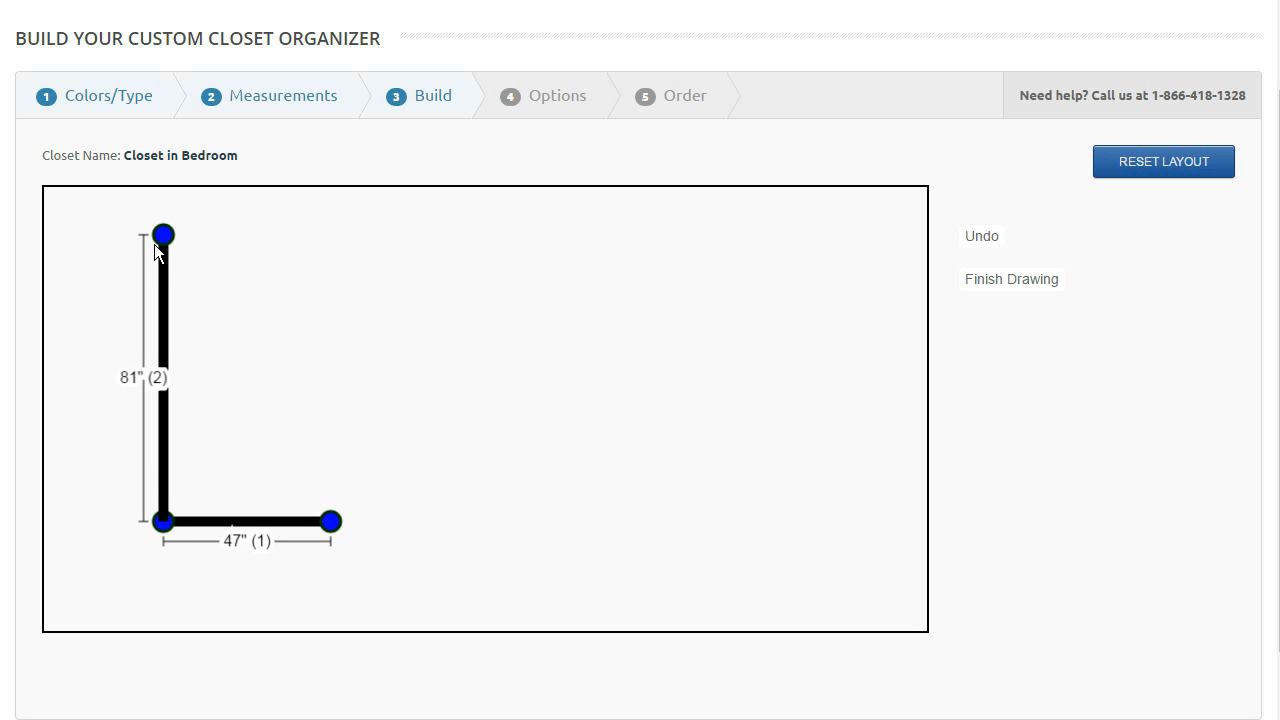
Step: Draw the 183-inch top wall and a slanted 79-inch fourth wall, then begin wall 5
{"action": "left_click", "coordinate": [164, 236]}
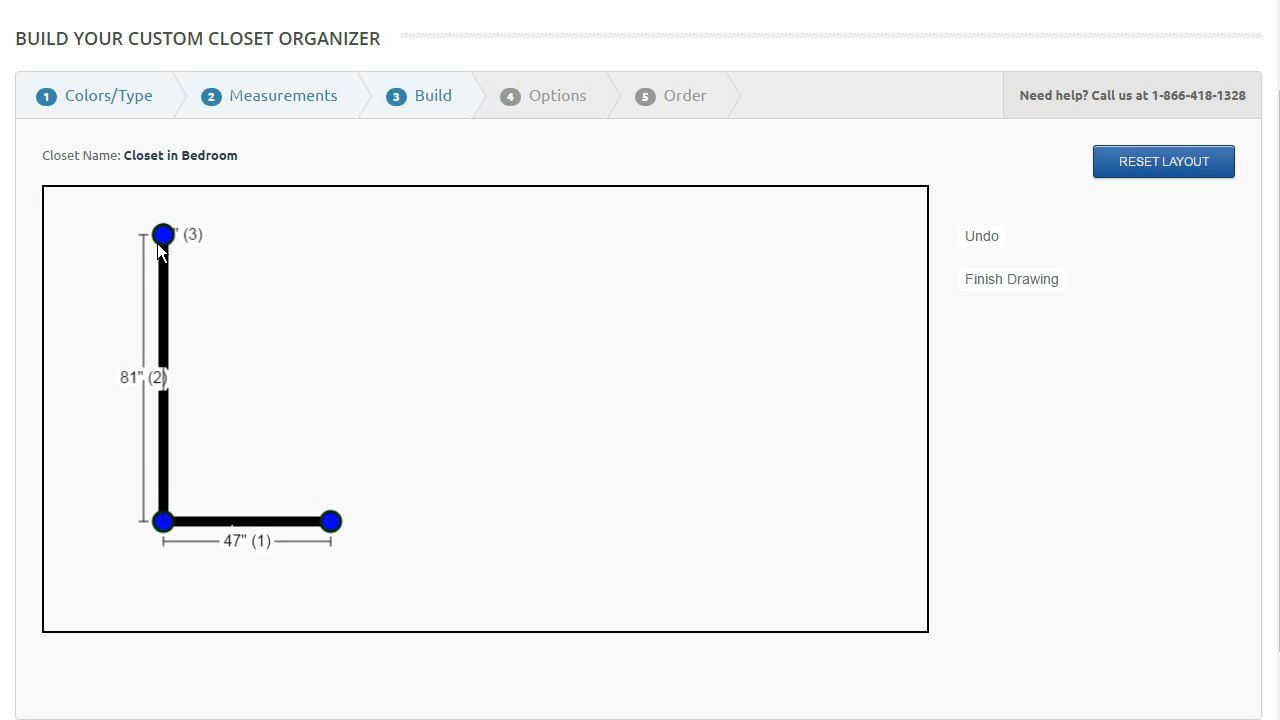
{"action": "left_click_drag", "start_coordinate": [164, 234], "coordinate": [760, 234]}
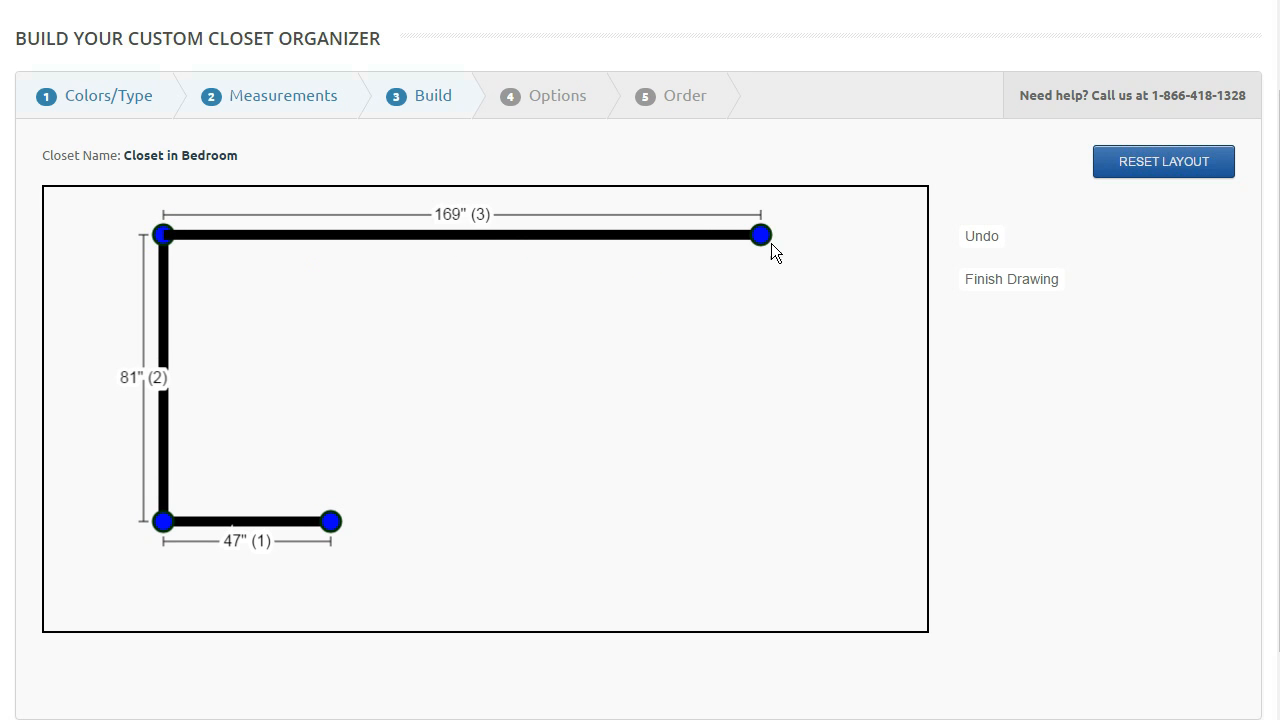
{"action": "left_click_drag", "start_coordinate": [760, 234], "coordinate": [808, 260]}
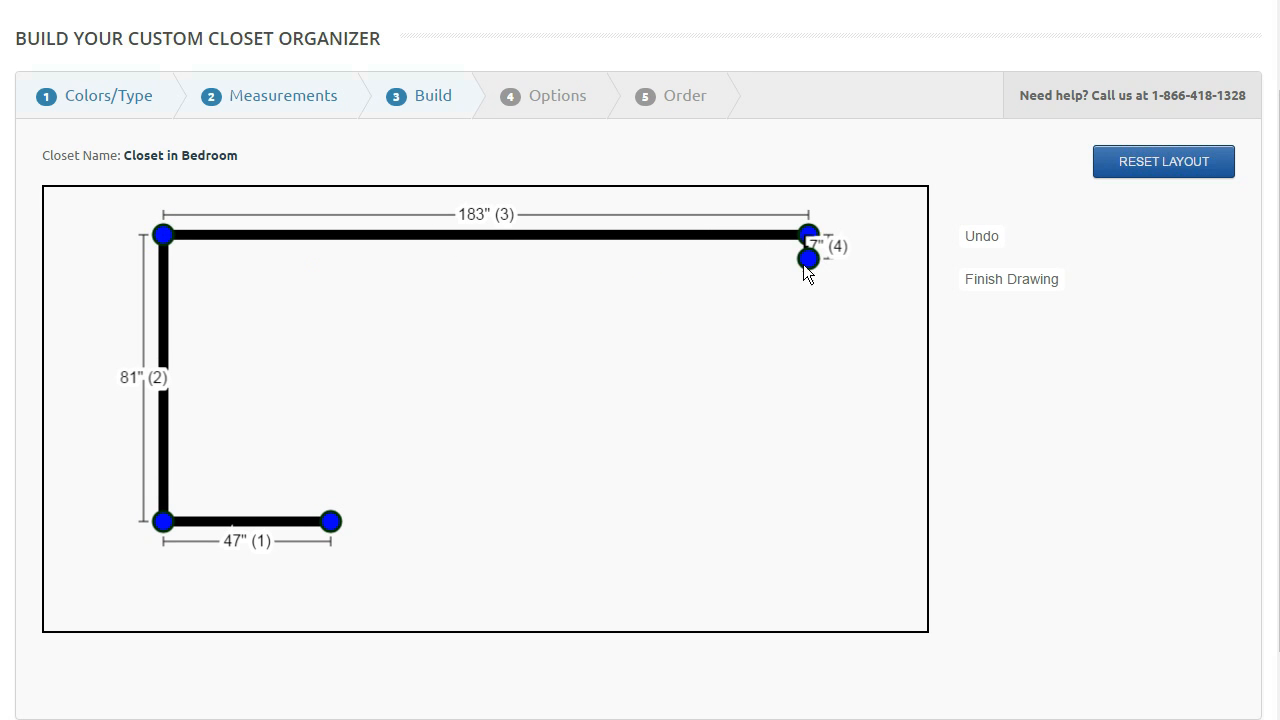
{"action": "left_click_drag", "start_coordinate": [808, 260], "coordinate": [808, 378]}
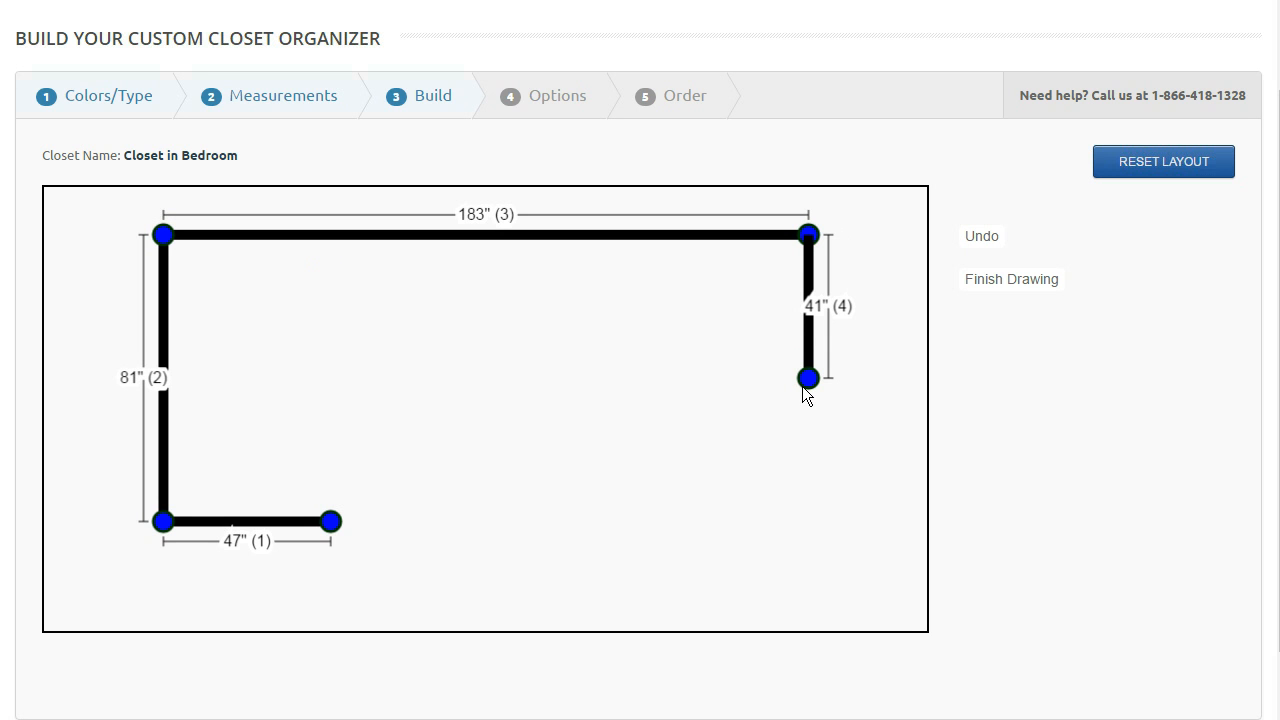
{"action": "left_click_drag", "start_coordinate": [808, 378], "coordinate": [808, 426]}
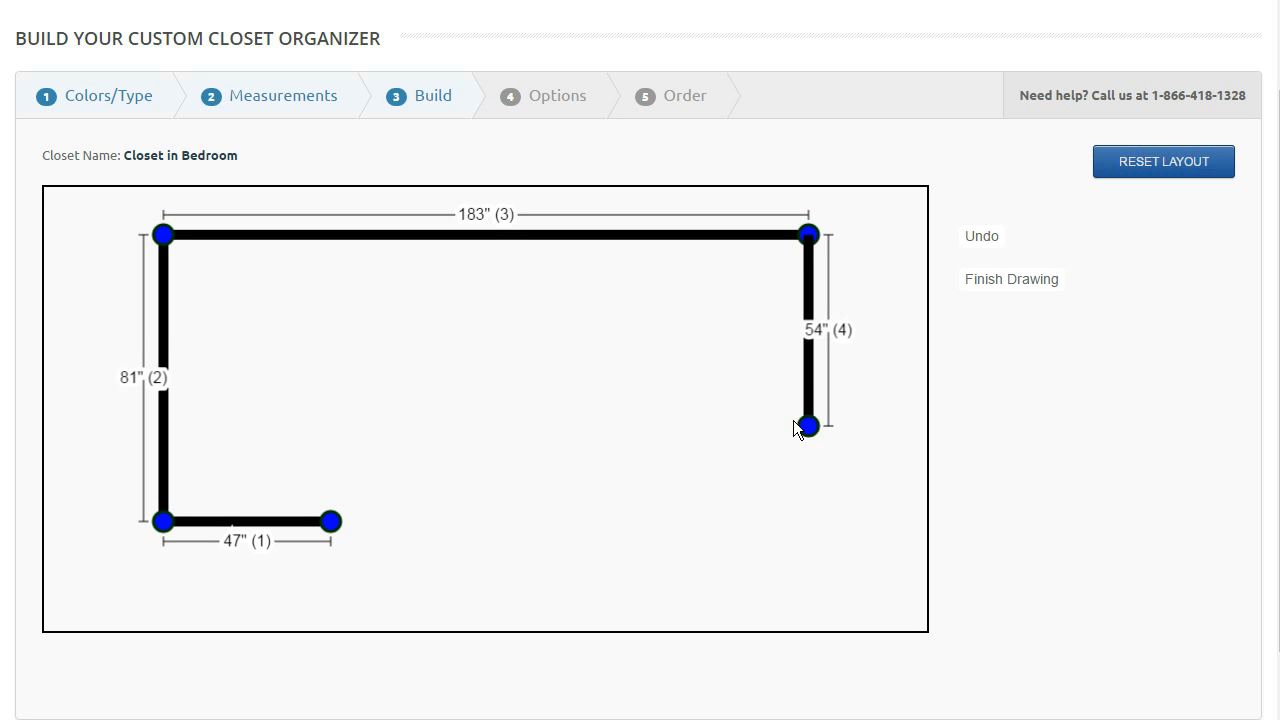
{"action": "left_click_drag", "start_coordinate": [808, 424], "coordinate": [712, 496]}
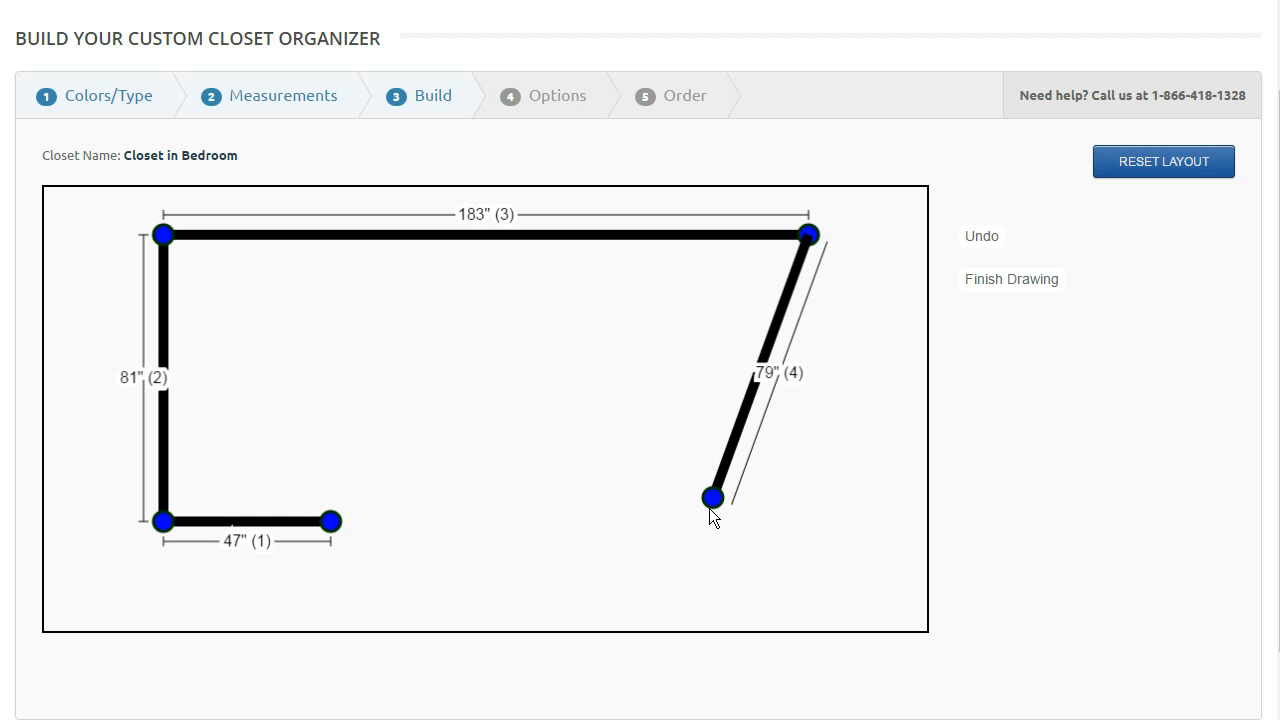
{"action": "left_click", "coordinate": [712, 496]}
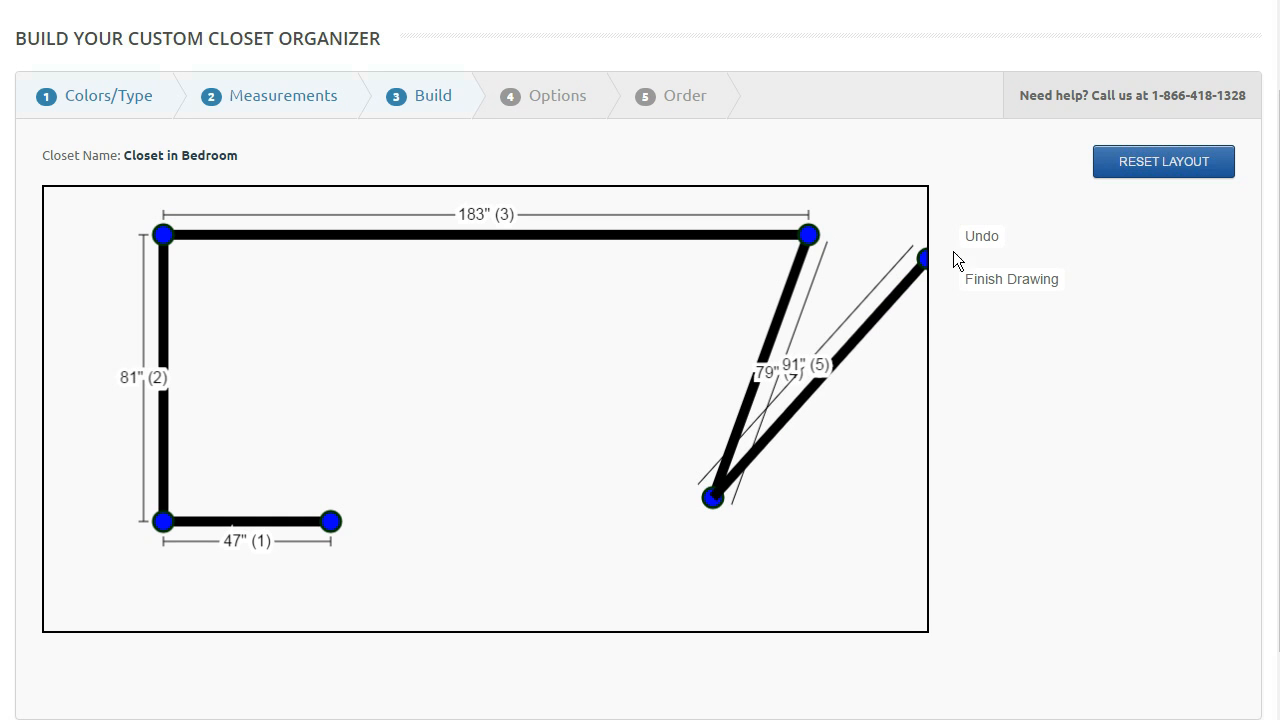
Step: Undo the slanted walls and redraw a 74-inch second wall and 189-inch top wall
{"action": "left_click", "coordinate": [980, 236]}
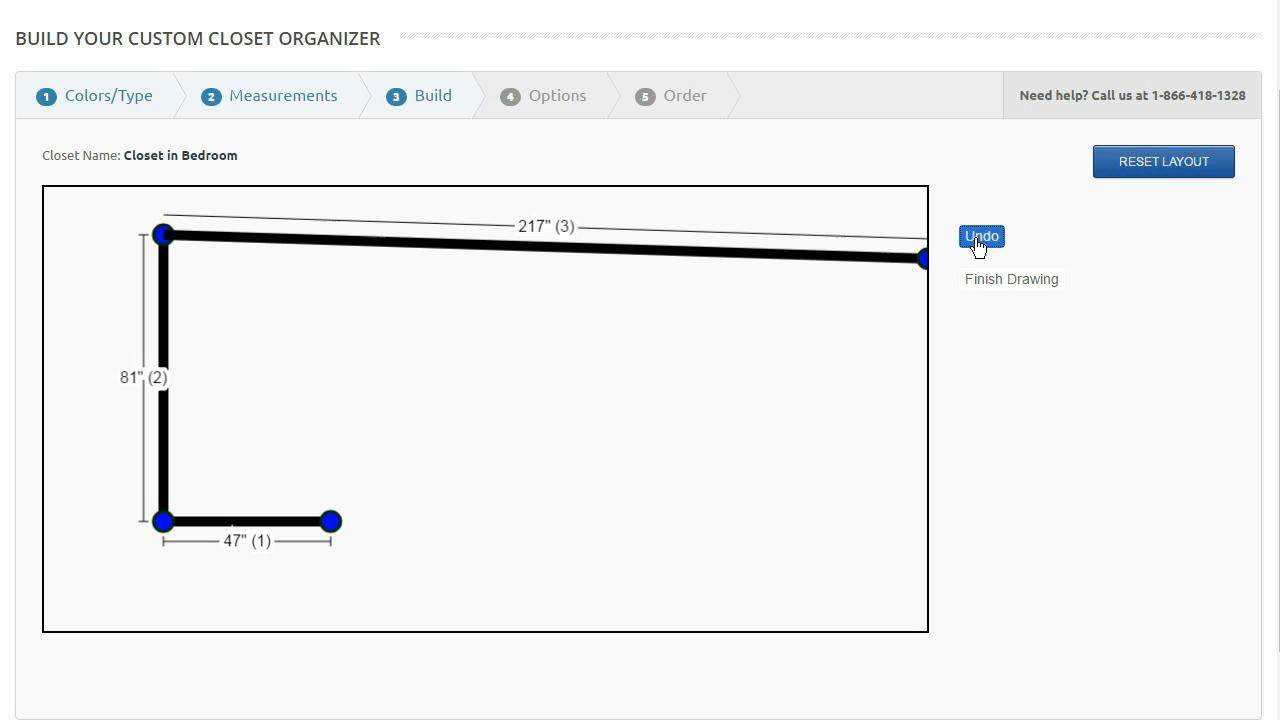
{"action": "left_click", "coordinate": [980, 236]}
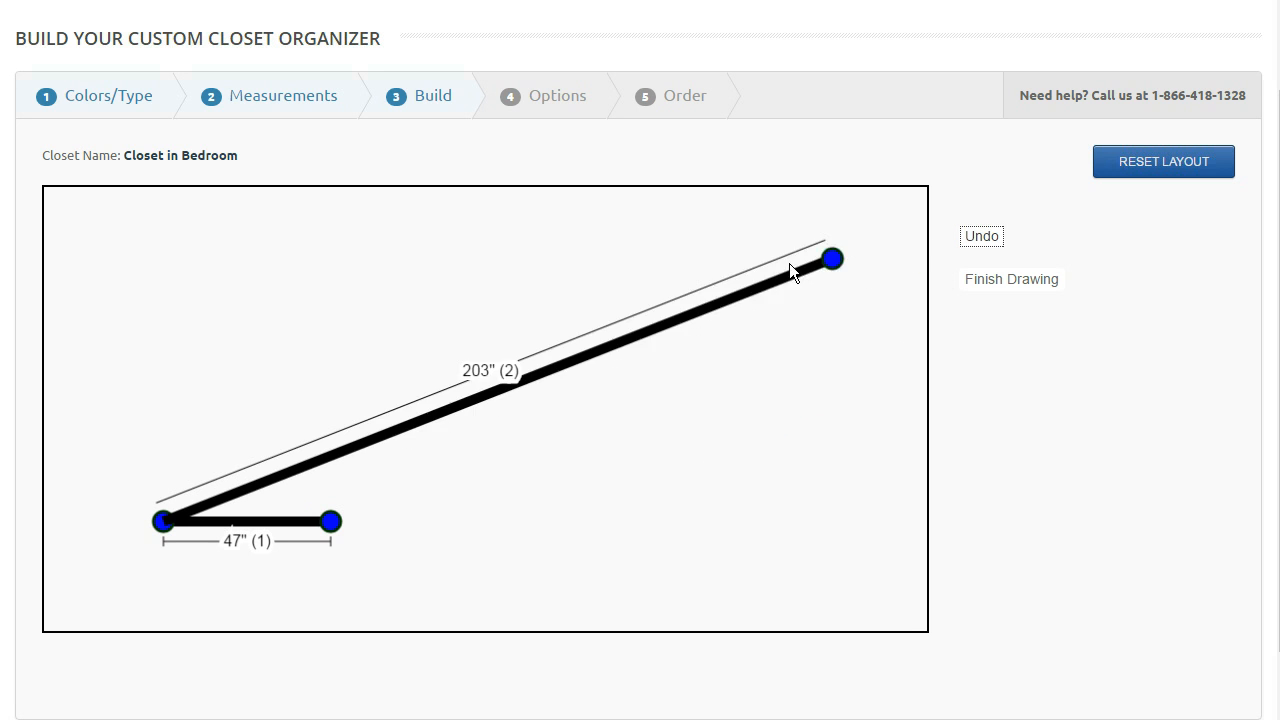
{"action": "left_click_drag", "start_coordinate": [832, 260], "coordinate": [164, 258]}
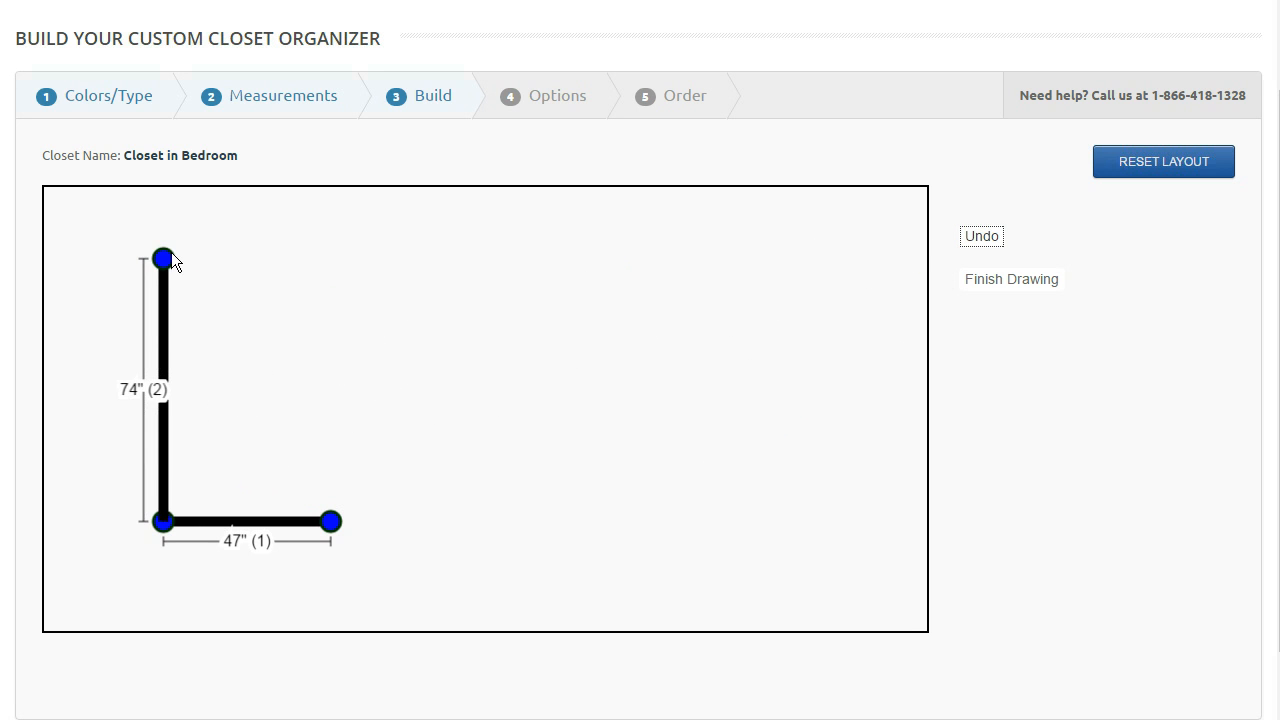
{"action": "left_click_drag", "start_coordinate": [164, 260], "coordinate": [760, 260]}
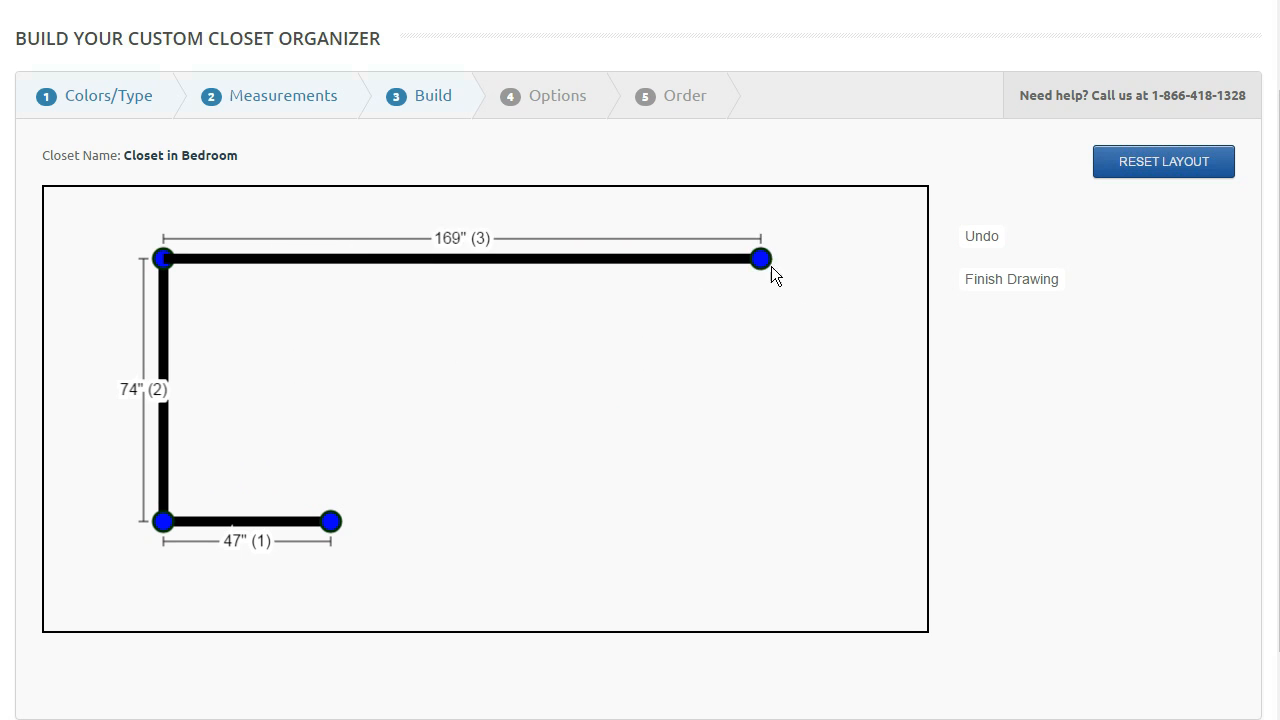
Step: Draw the 74-inch fourth wall downward and a 54-inch fifth wall along the bottom
{"action": "left_click_drag", "start_coordinate": [760, 258], "coordinate": [832, 424]}
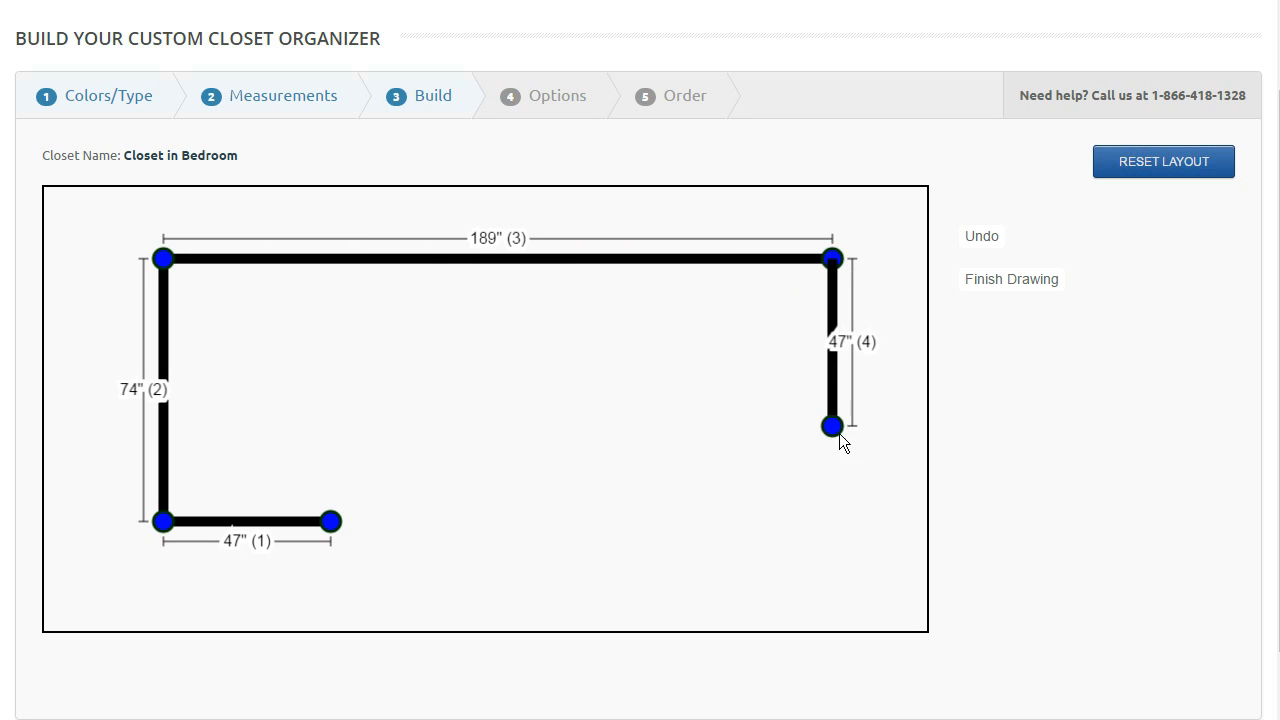
{"action": "left_click_drag", "start_coordinate": [832, 424], "coordinate": [832, 520]}
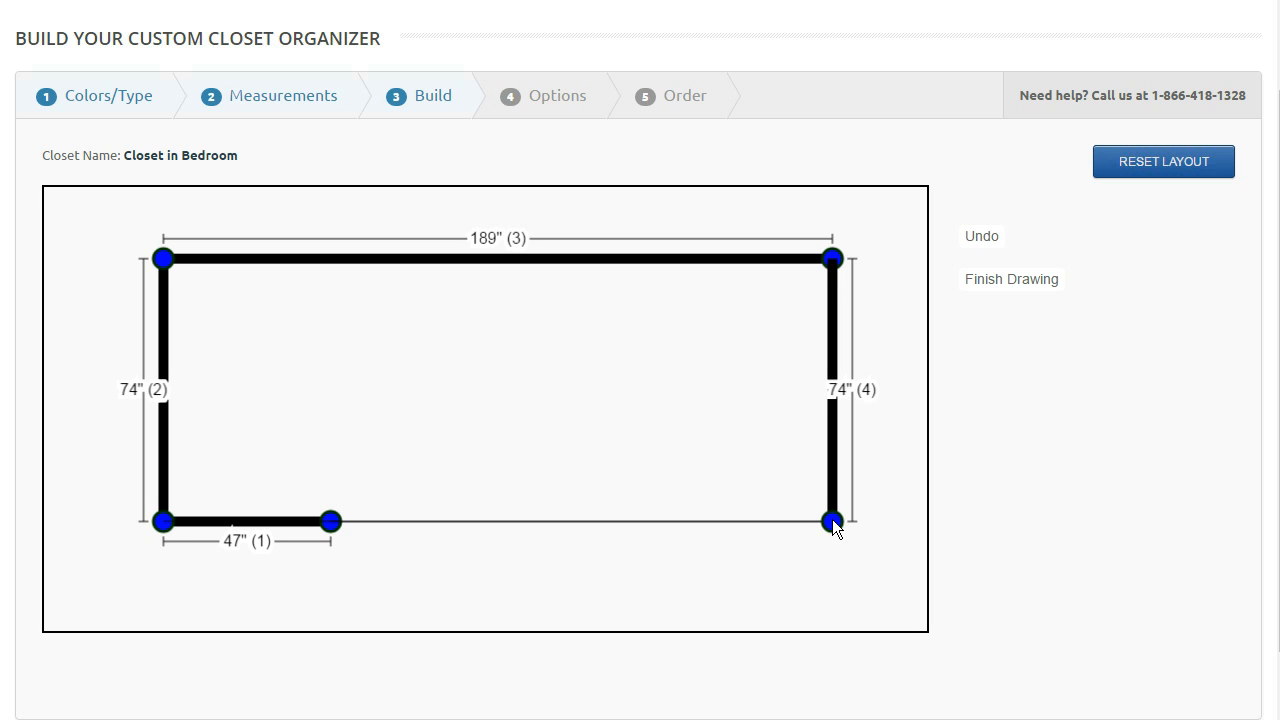
{"action": "left_click", "coordinate": [832, 520]}
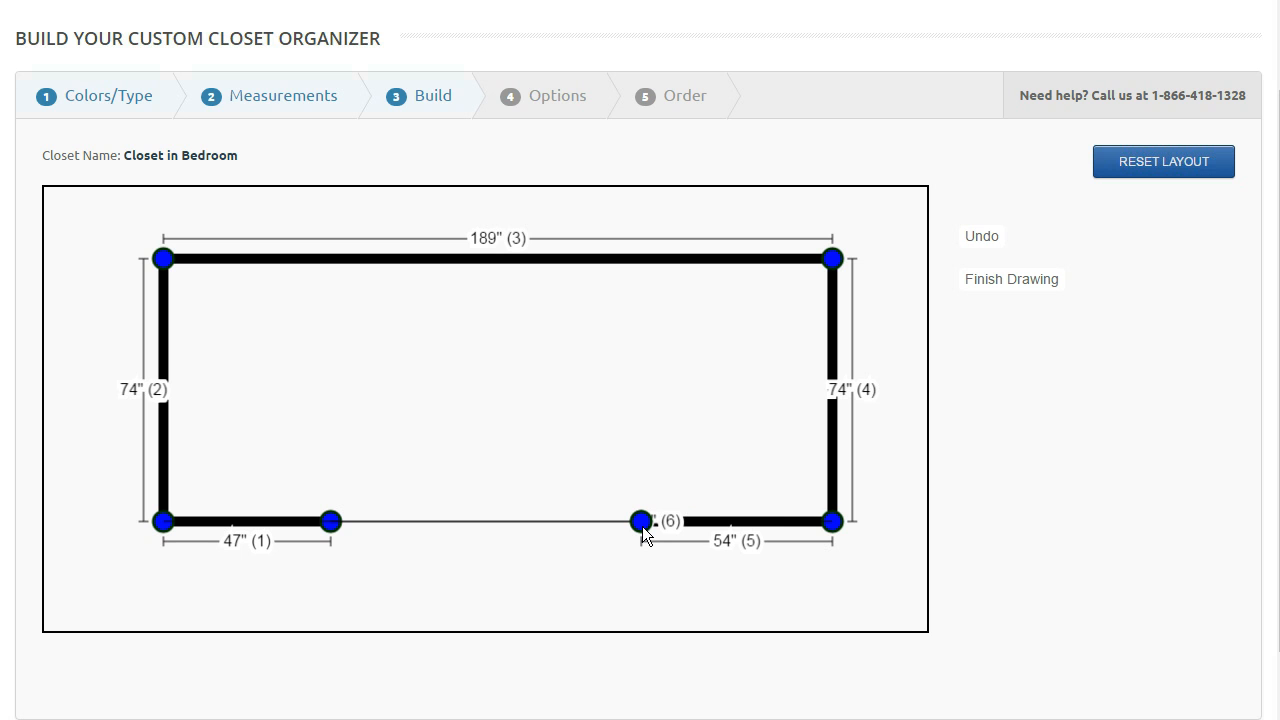
{"action": "left_click_drag", "start_coordinate": [640, 520], "coordinate": [920, 330]}
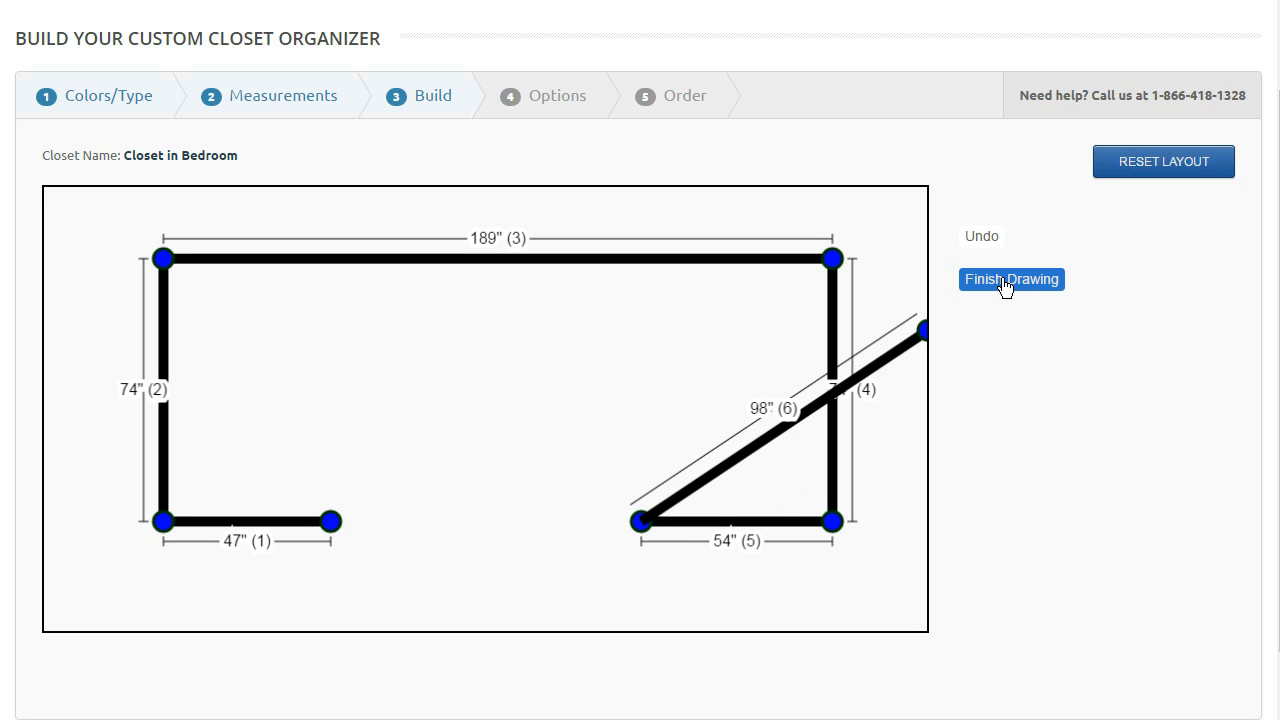
Step: Finish the five-wall outline so the wall lengths and directions table appears
{"action": "left_click", "coordinate": [1012, 280]}
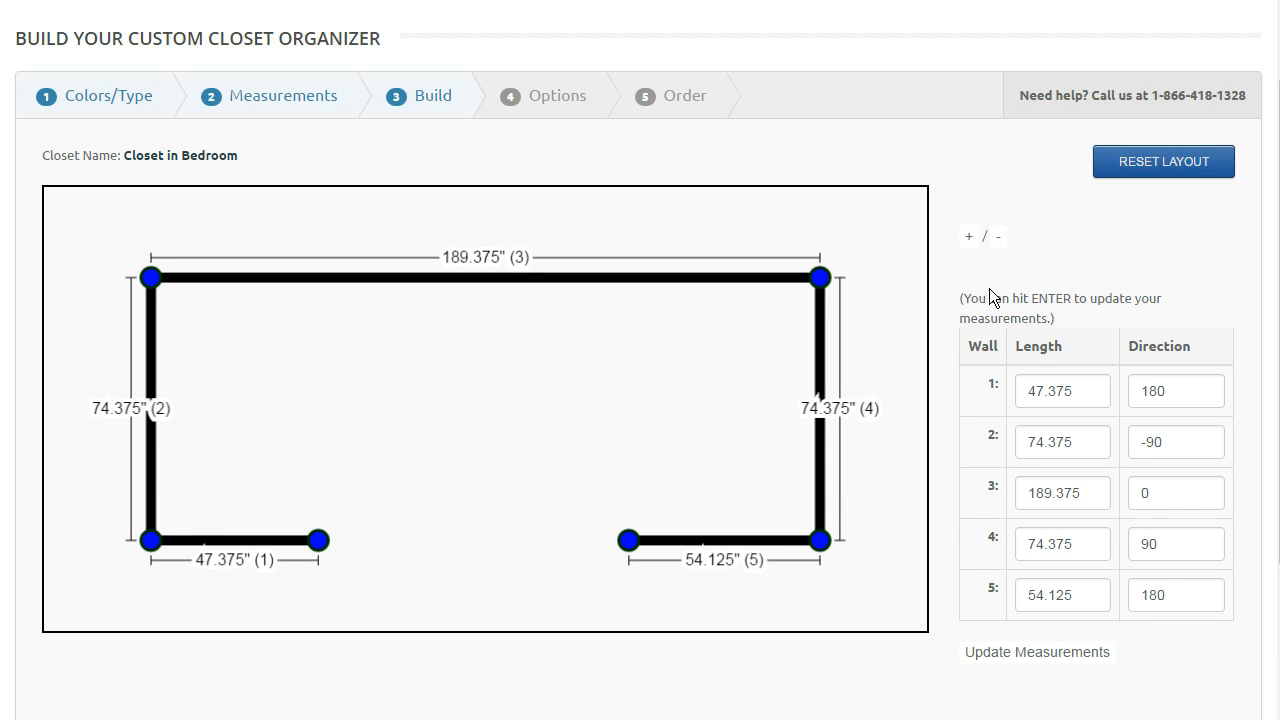
{"action": "mouse_move", "coordinate": [400, 488]}
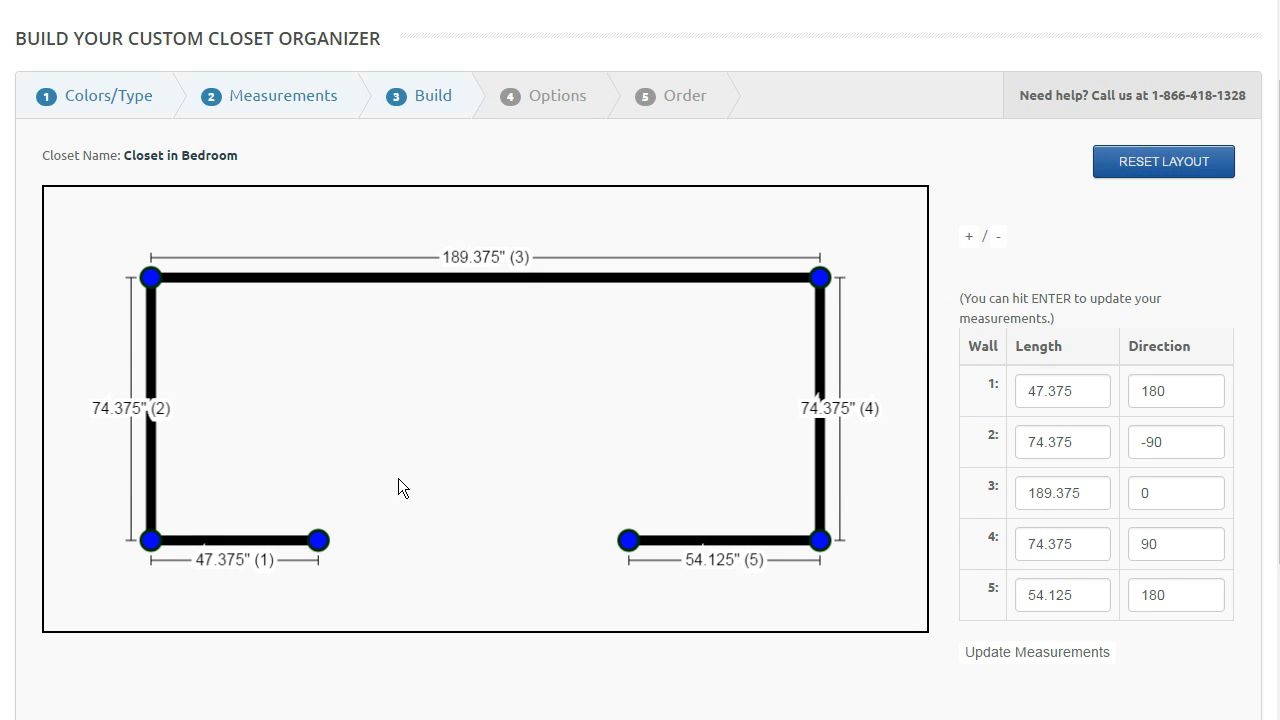
{"action": "mouse_move", "coordinate": [316, 582]}
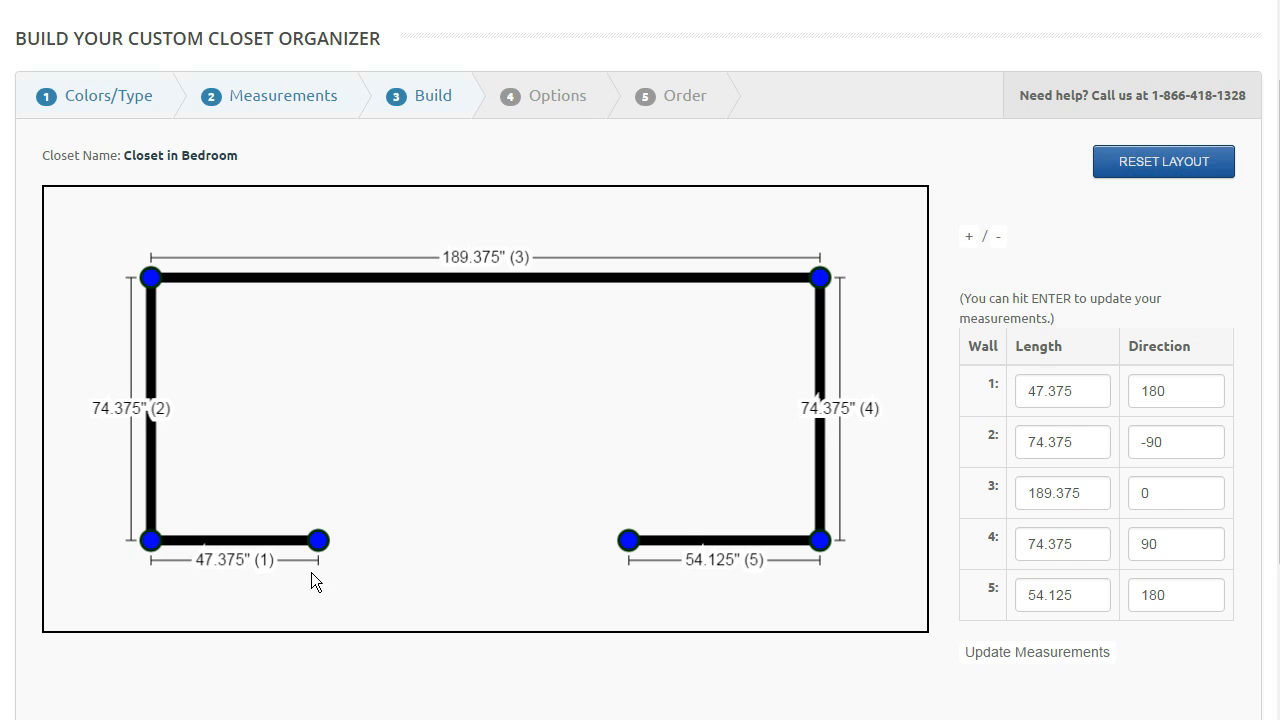
{"action": "mouse_move", "coordinate": [836, 332]}
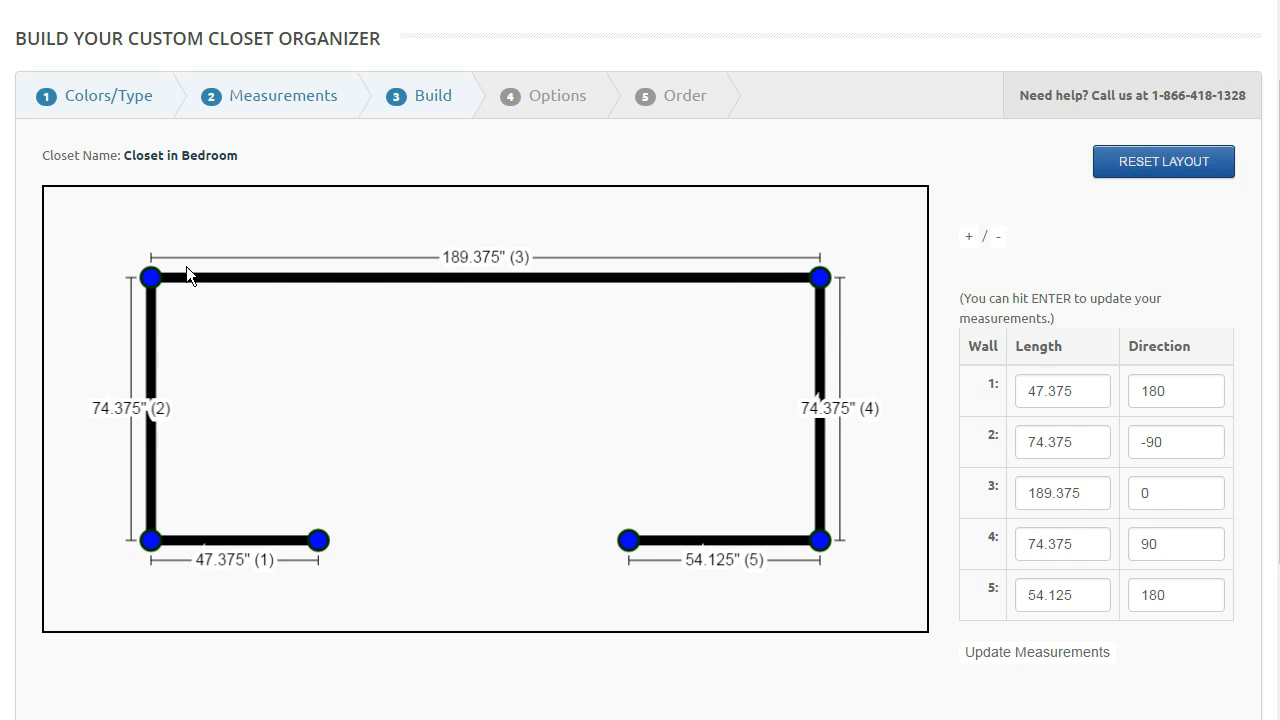
{"action": "mouse_move", "coordinate": [220, 564]}
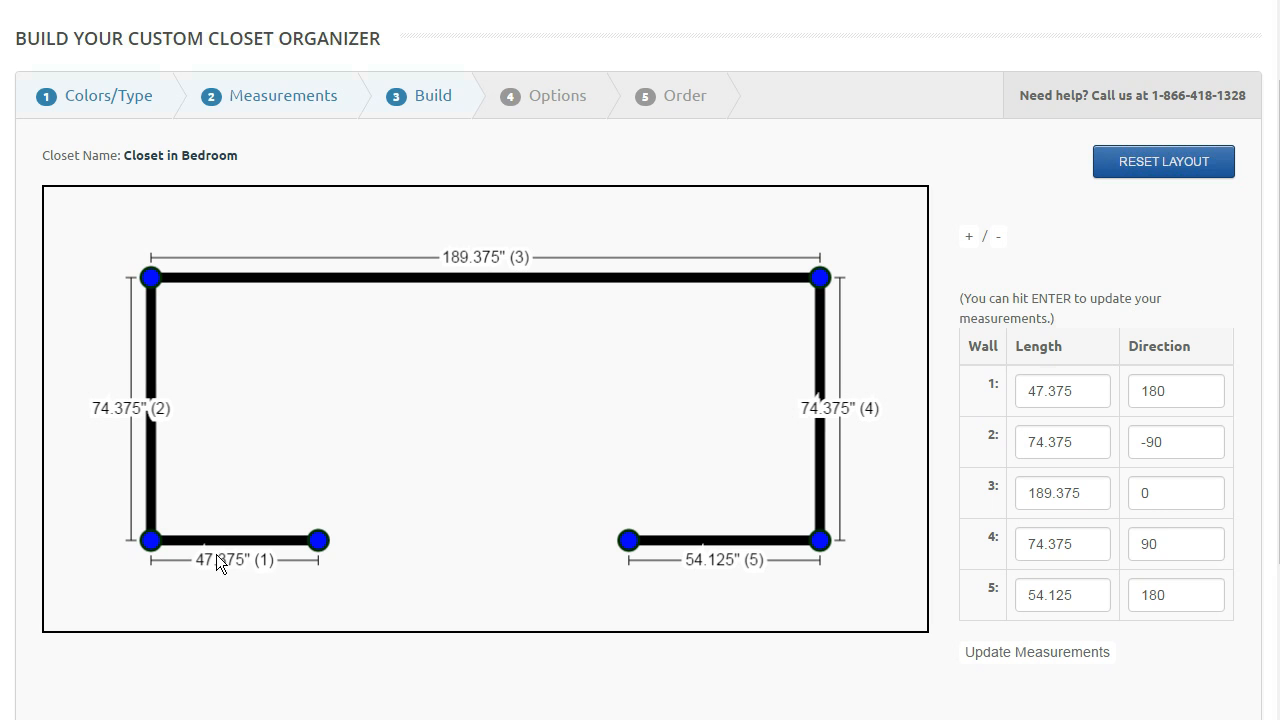
{"action": "mouse_move", "coordinate": [158, 444]}
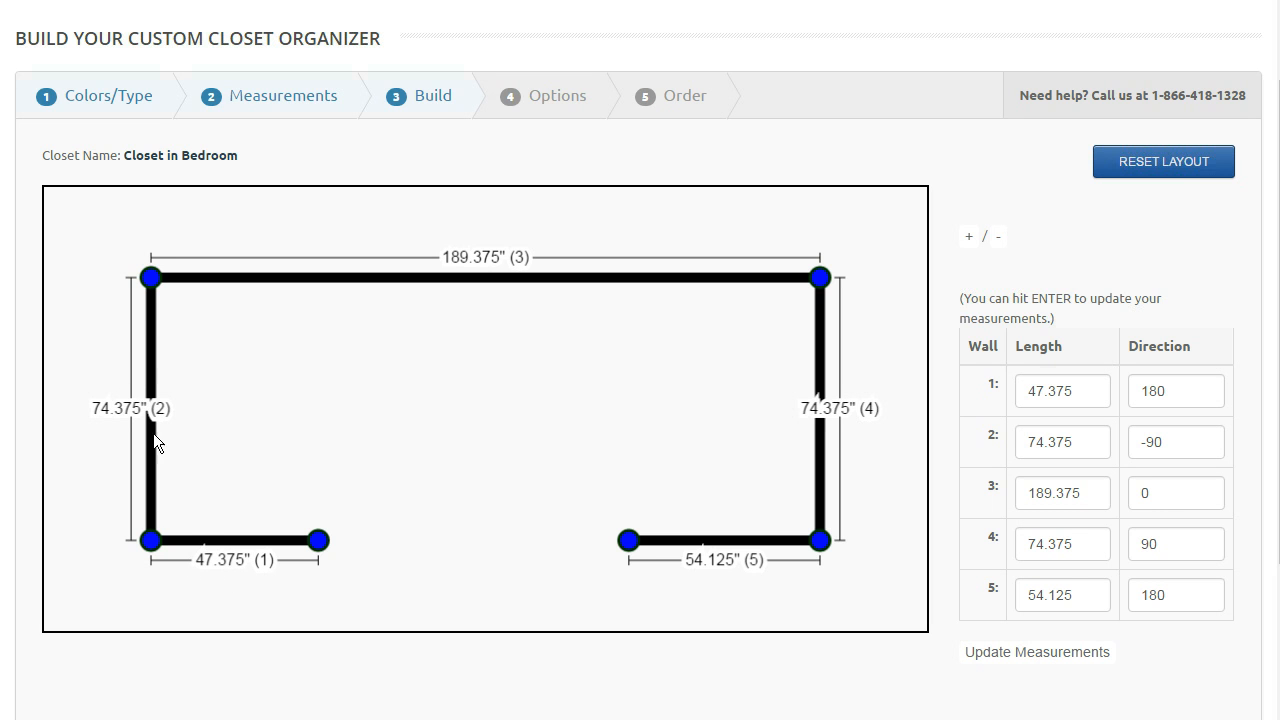
{"action": "mouse_move", "coordinate": [1184, 190]}
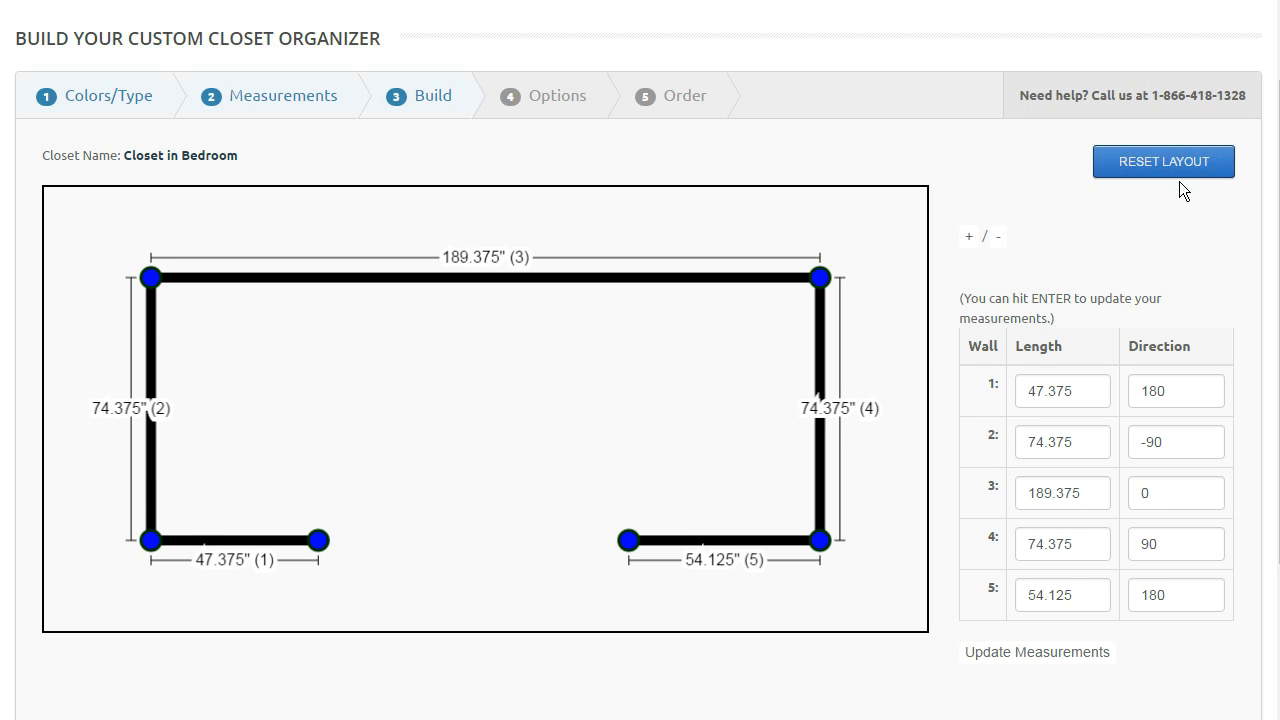
{"action": "mouse_move", "coordinate": [1160, 168]}
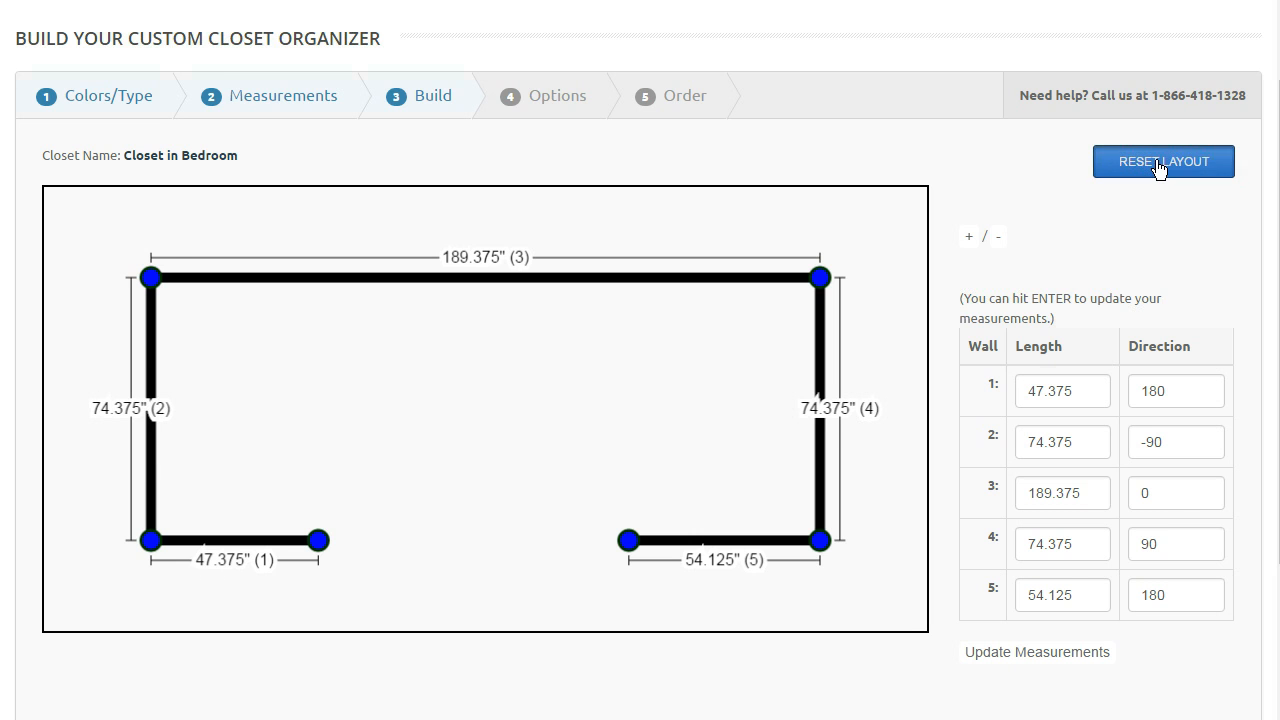
Step: Reset the layout and redraw the five walls with taller sides, then finish the drawing
{"action": "left_click", "coordinate": [1164, 160]}
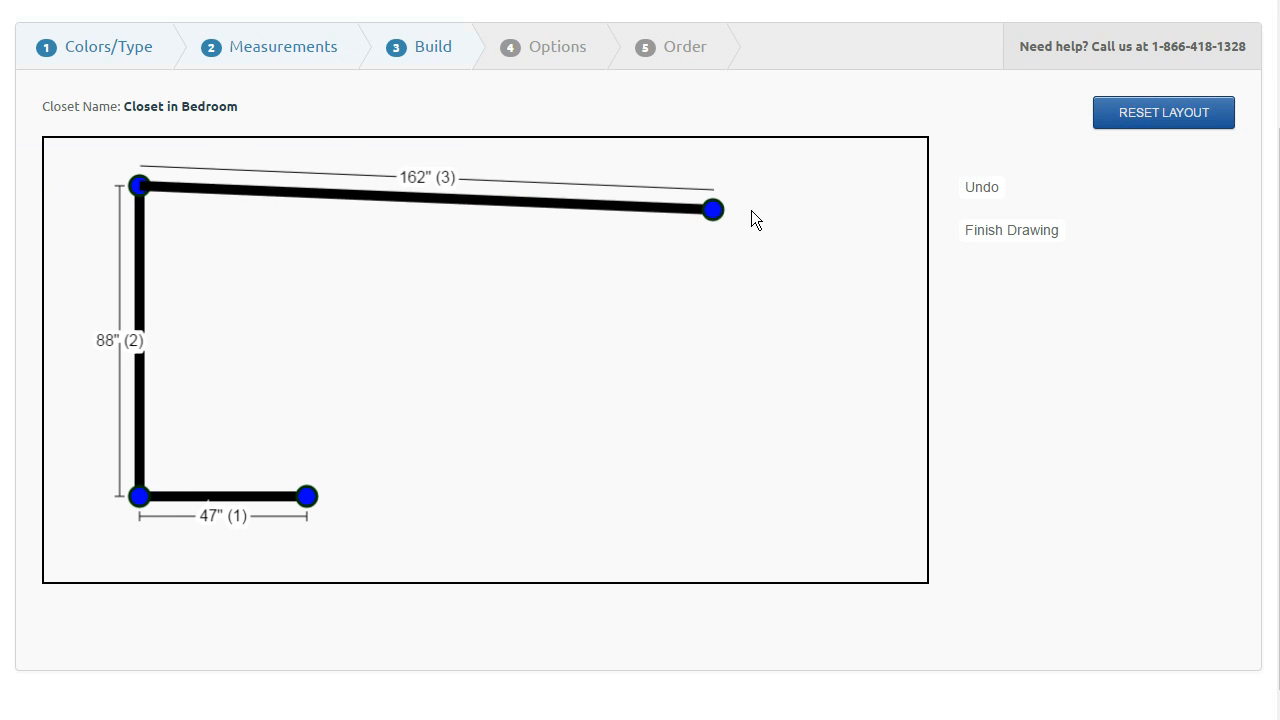
{"action": "left_click_drag", "start_coordinate": [712, 210], "coordinate": [808, 472]}
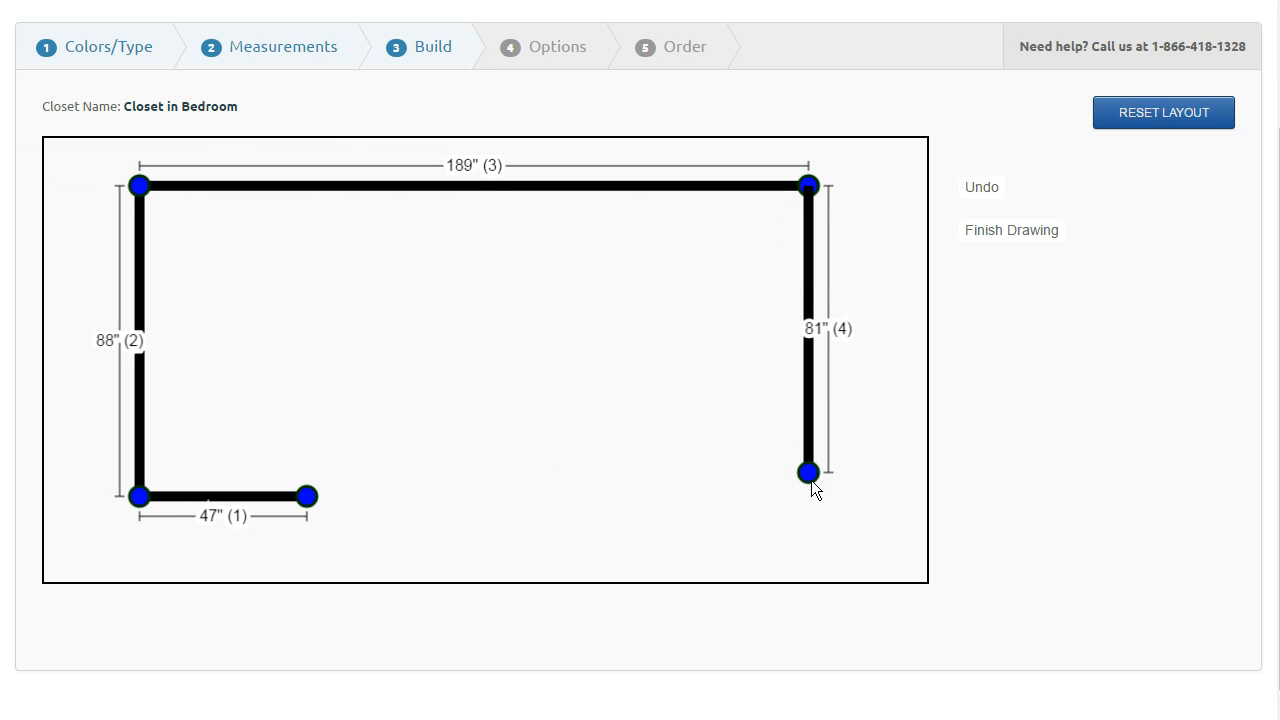
{"action": "left_click_drag", "start_coordinate": [808, 472], "coordinate": [808, 496]}
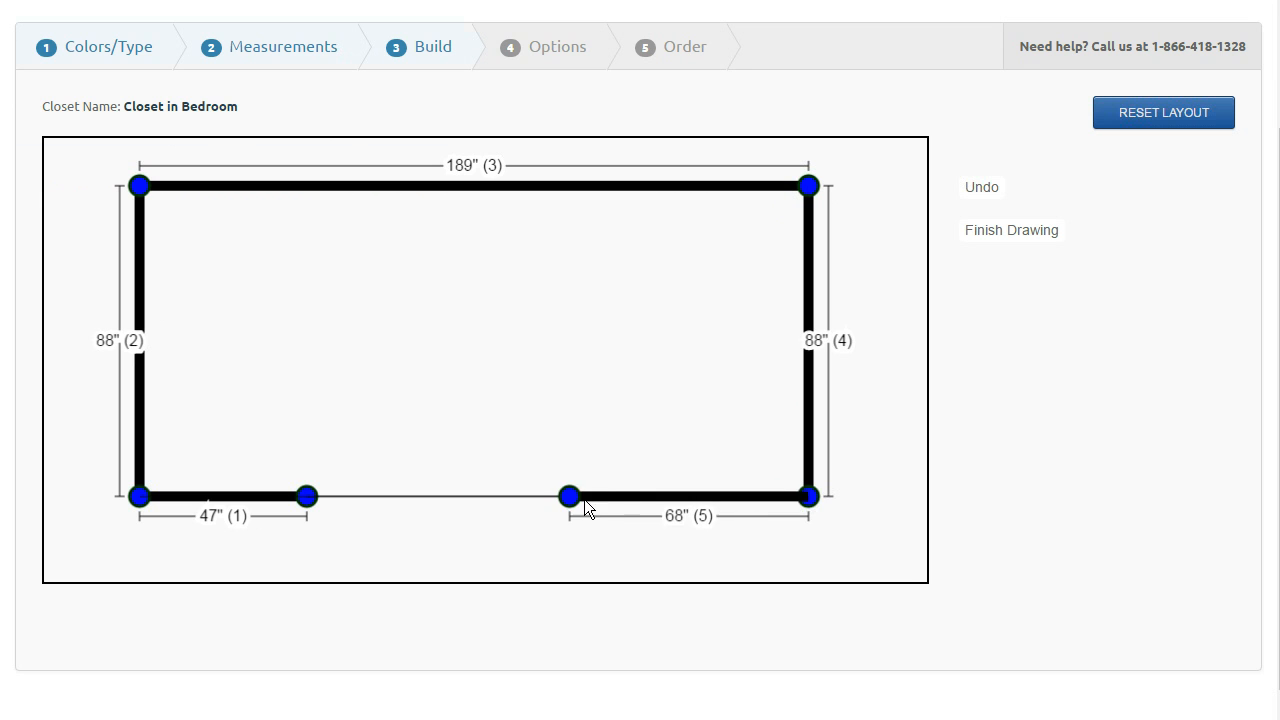
{"action": "left_click", "coordinate": [1010, 230]}
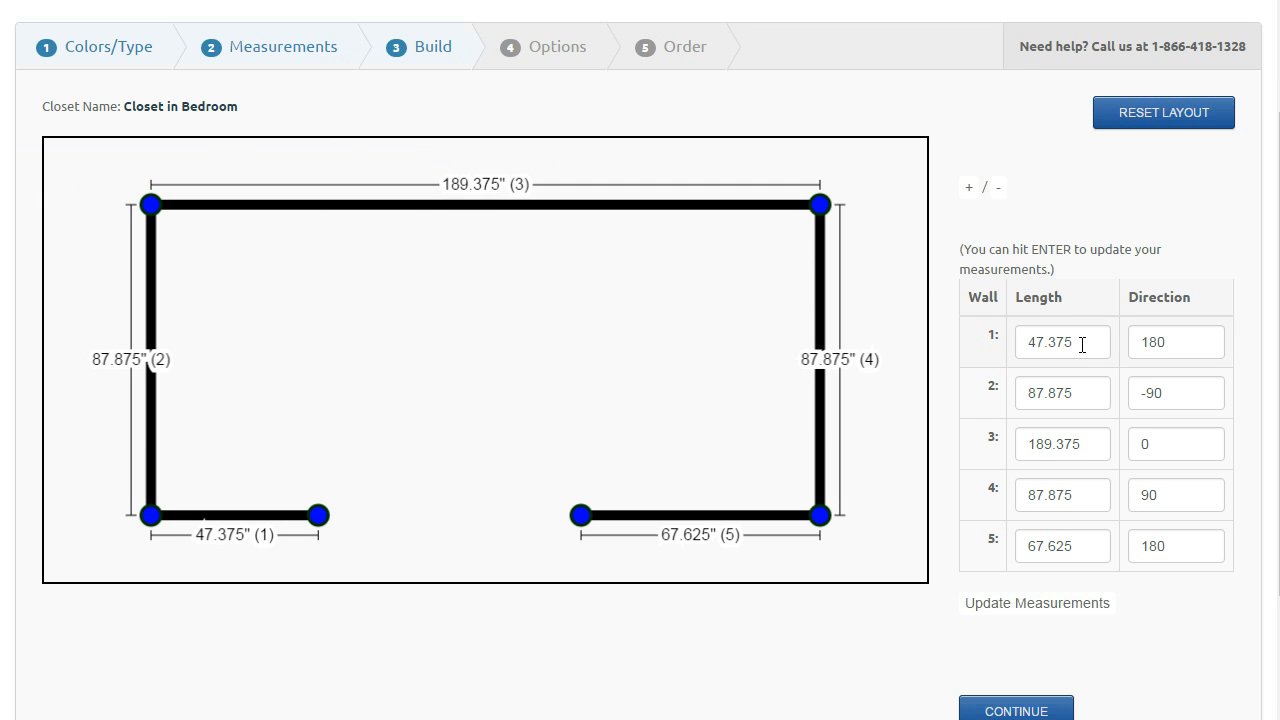
Step: Enter wall lengths 45, 90, 160, 90, 45 in the table and update the measurements
{"action": "triple_click", "coordinate": [1062, 342]}
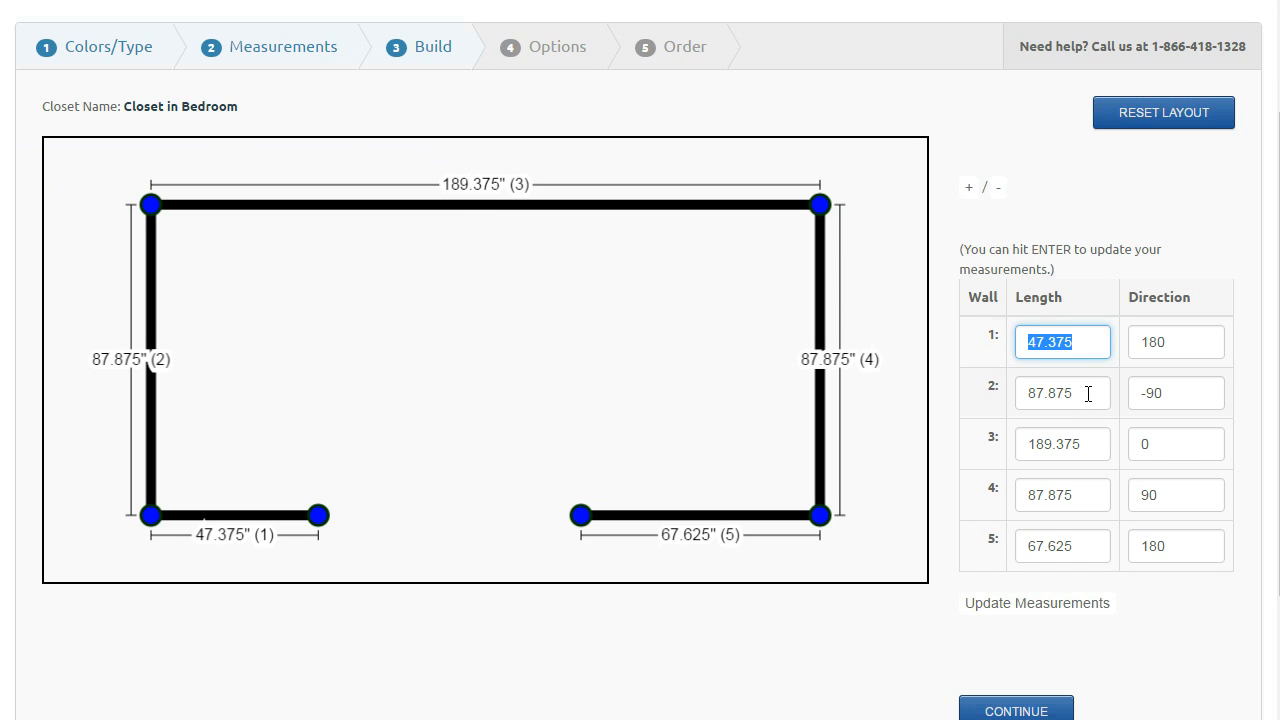
{"action": "type", "text": "45"}
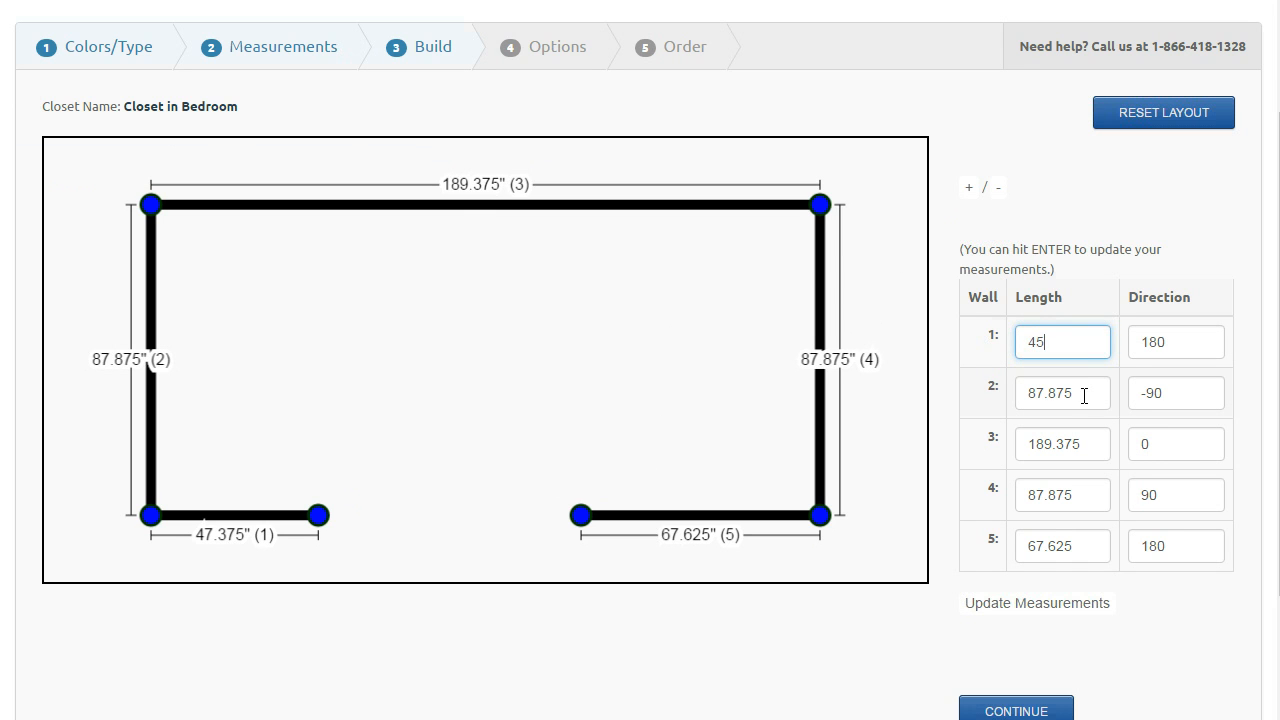
{"action": "type", "text": "90"}
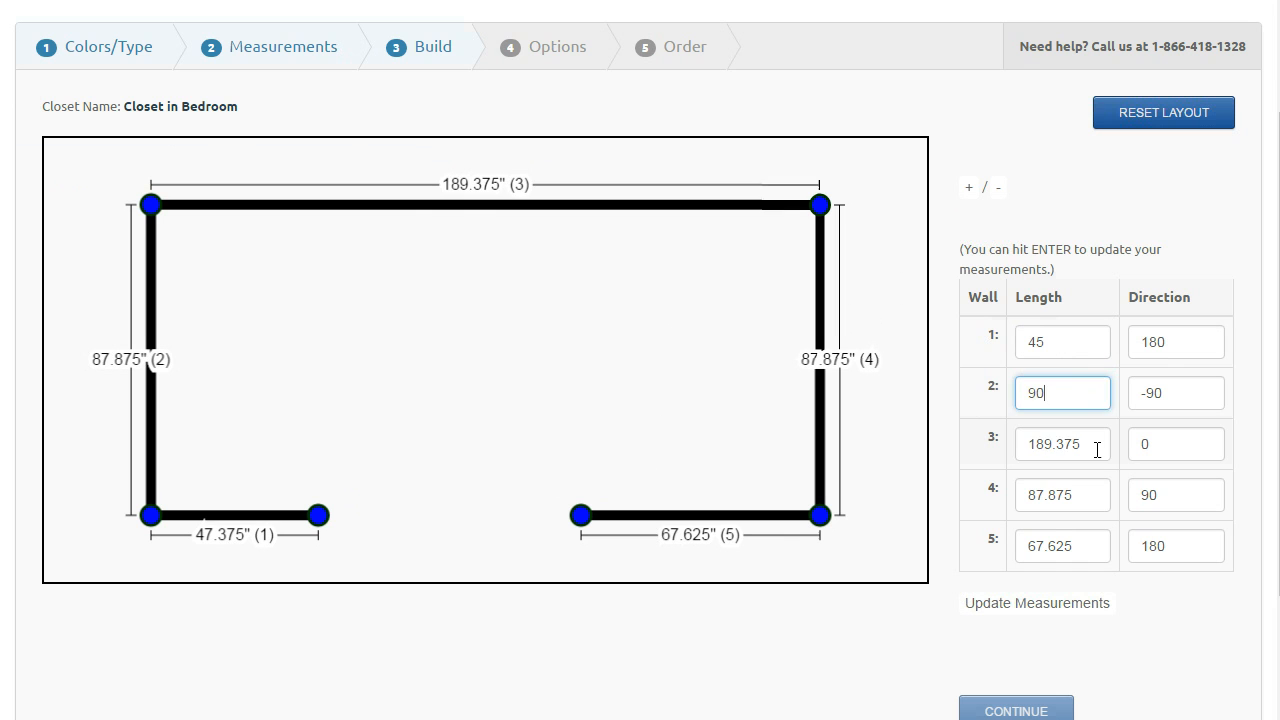
{"action": "type", "text": "160"}
{"action": "left_click", "coordinate": [1064, 546]}
{"action": "type", "text": "45"}
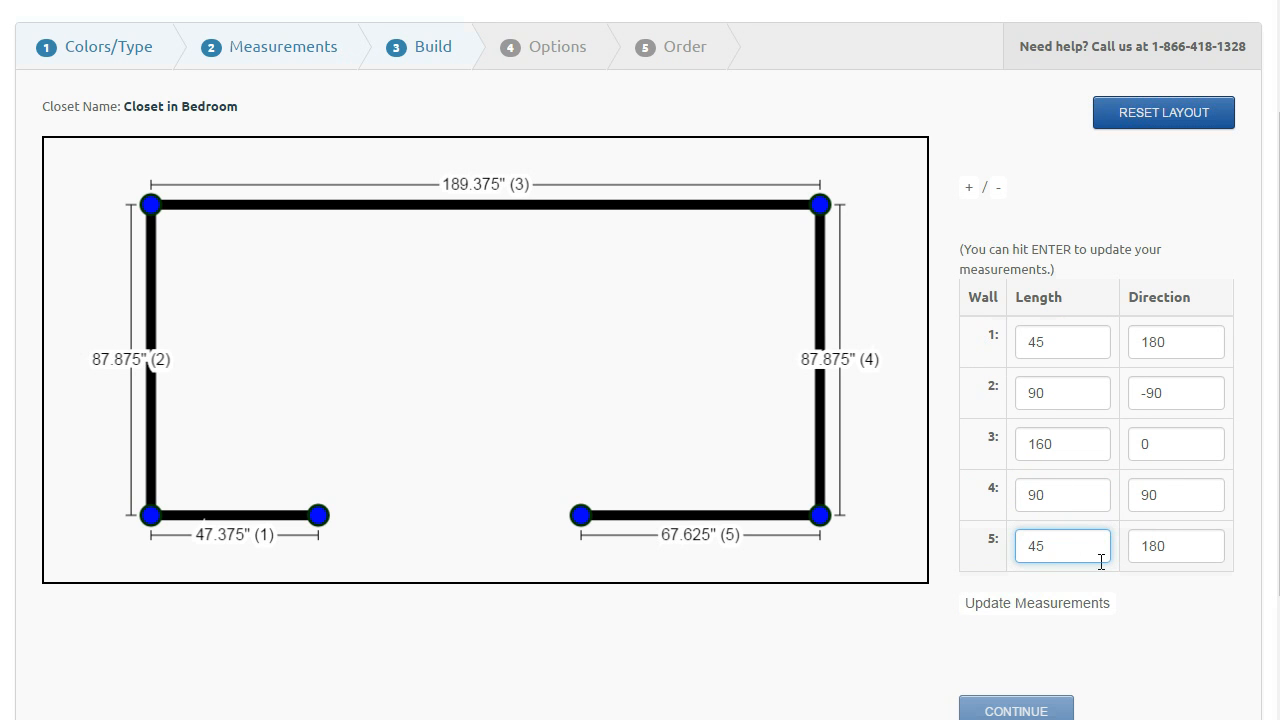
{"action": "left_click", "coordinate": [1036, 604]}
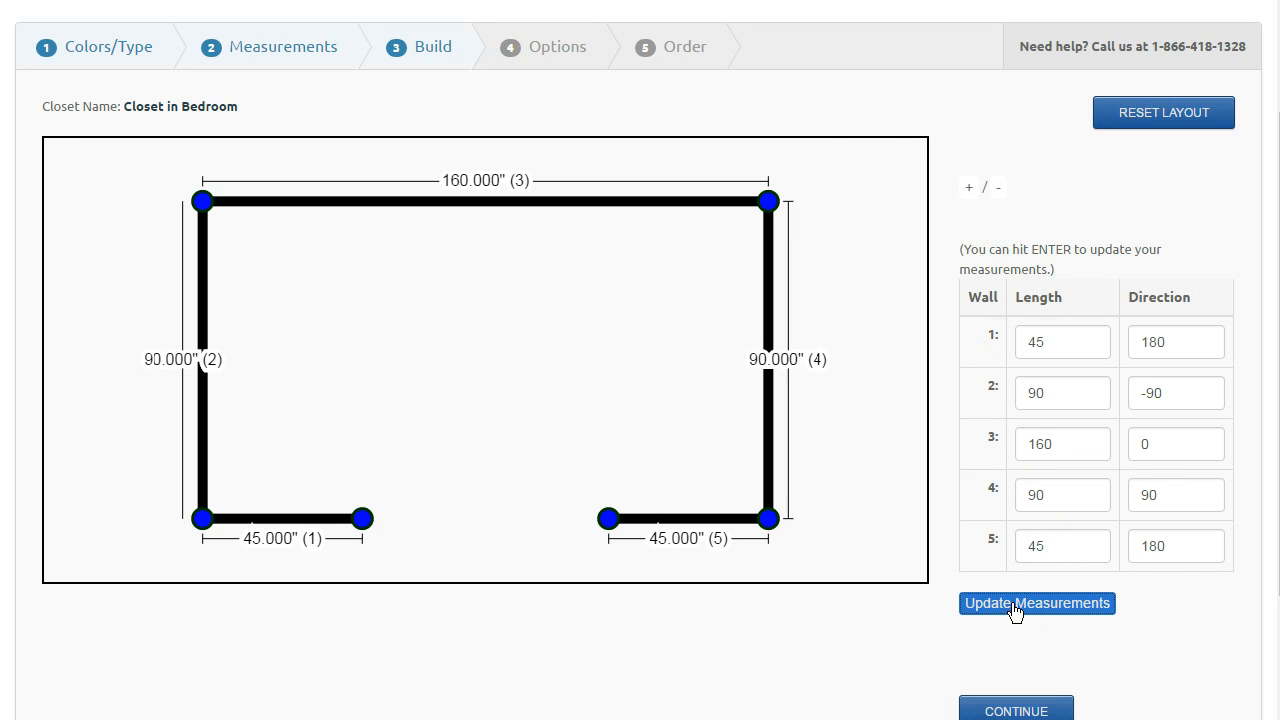
{"action": "left_click", "coordinate": [1036, 604]}
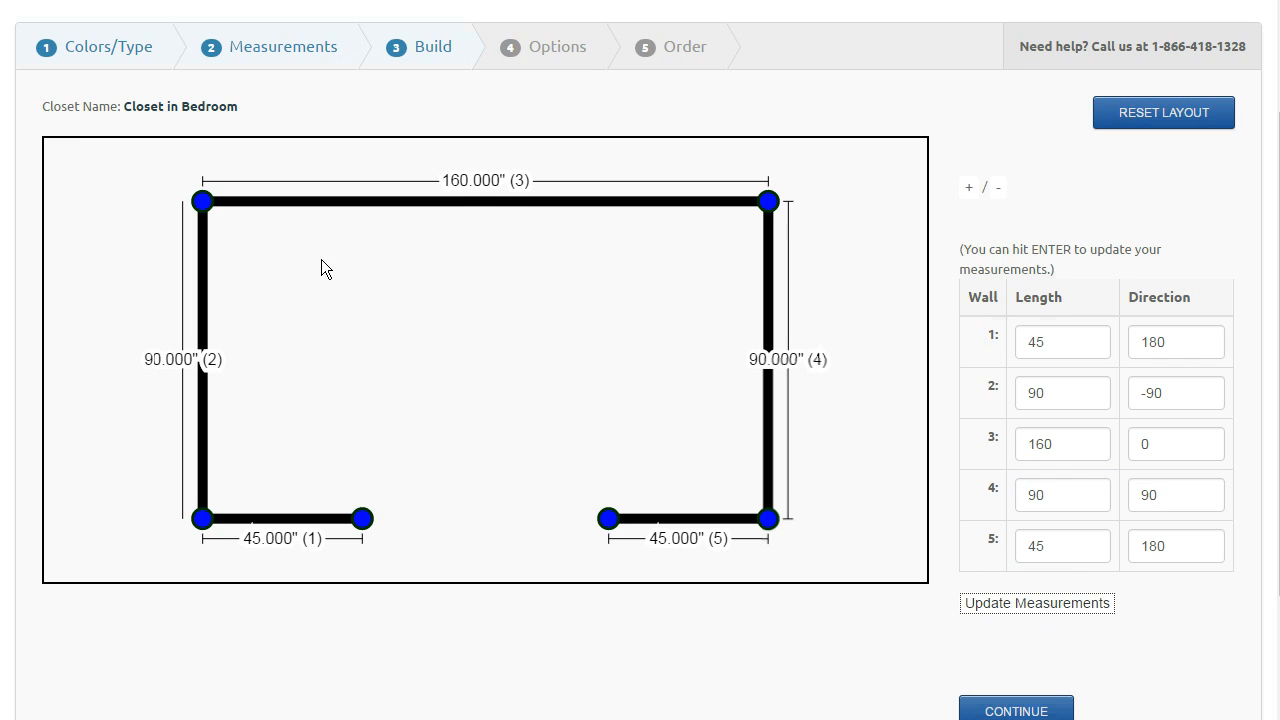
{"action": "mouse_move", "coordinate": [872, 346]}
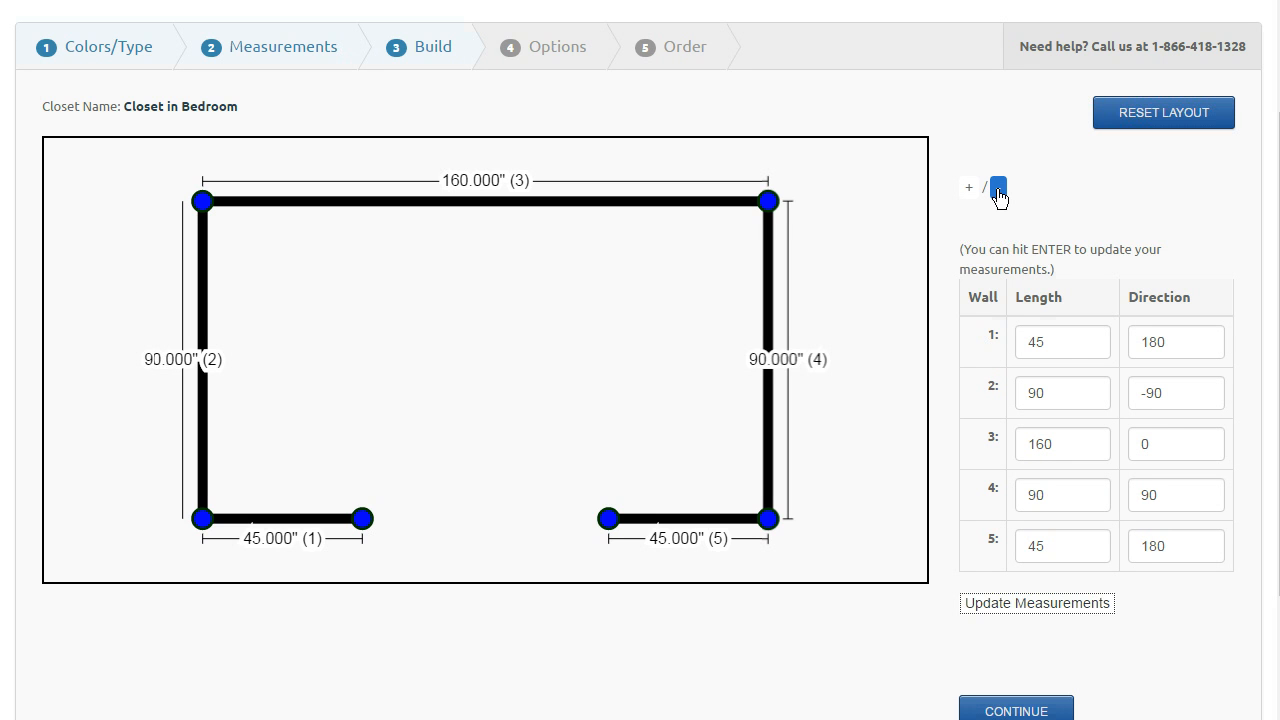
Step: Zoom out the five-wall closet outline to leave space around it
{"action": "left_click", "coordinate": [996, 188]}
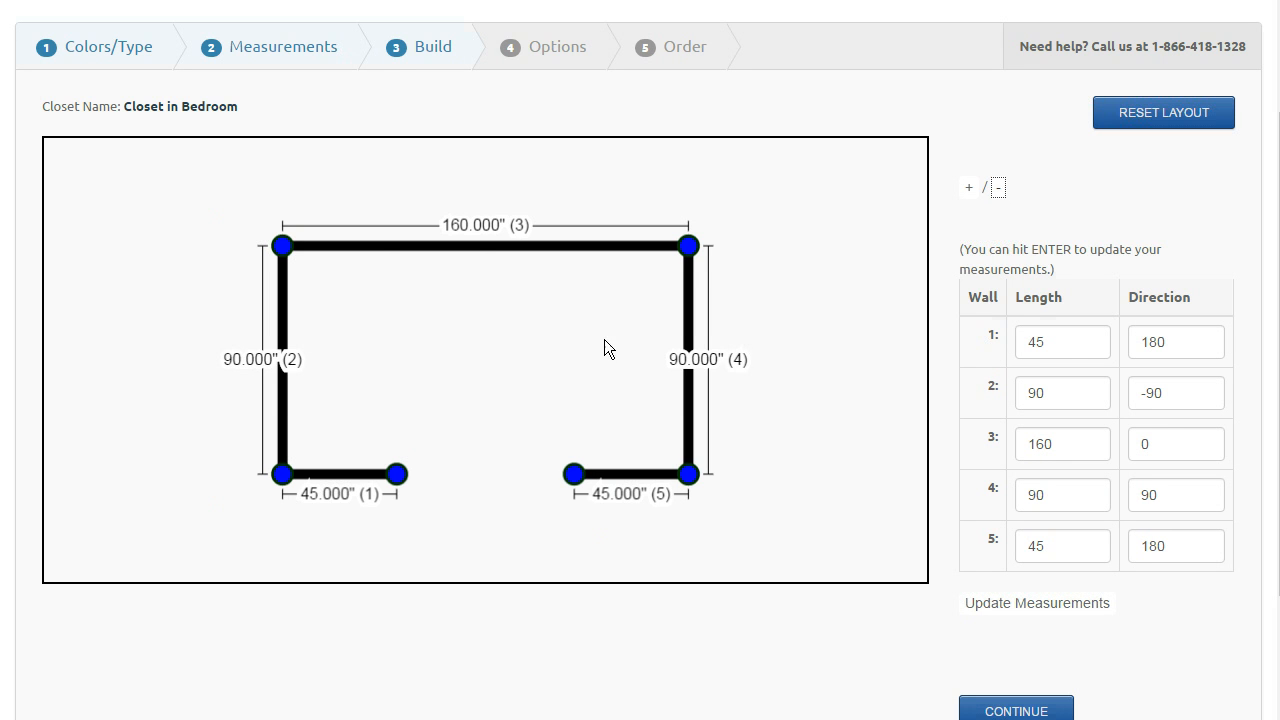
{"action": "mouse_move", "coordinate": [562, 494]}
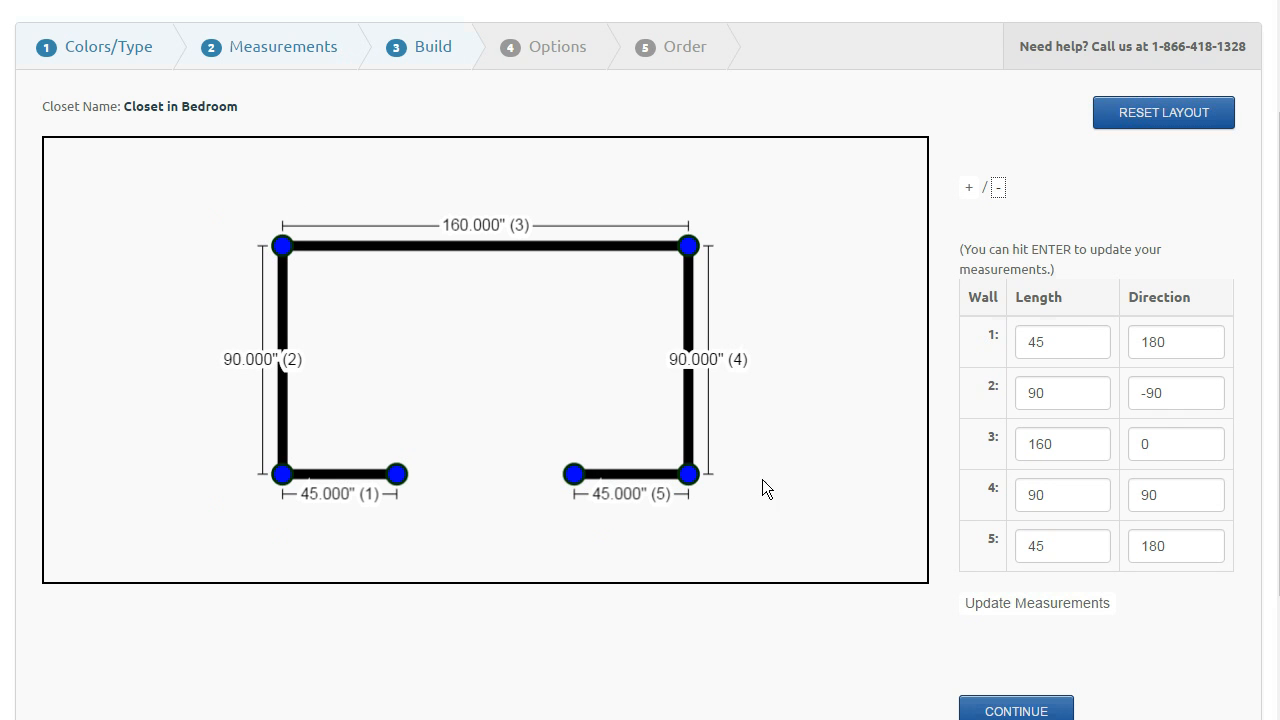
{"action": "mouse_move", "coordinate": [848, 352]}
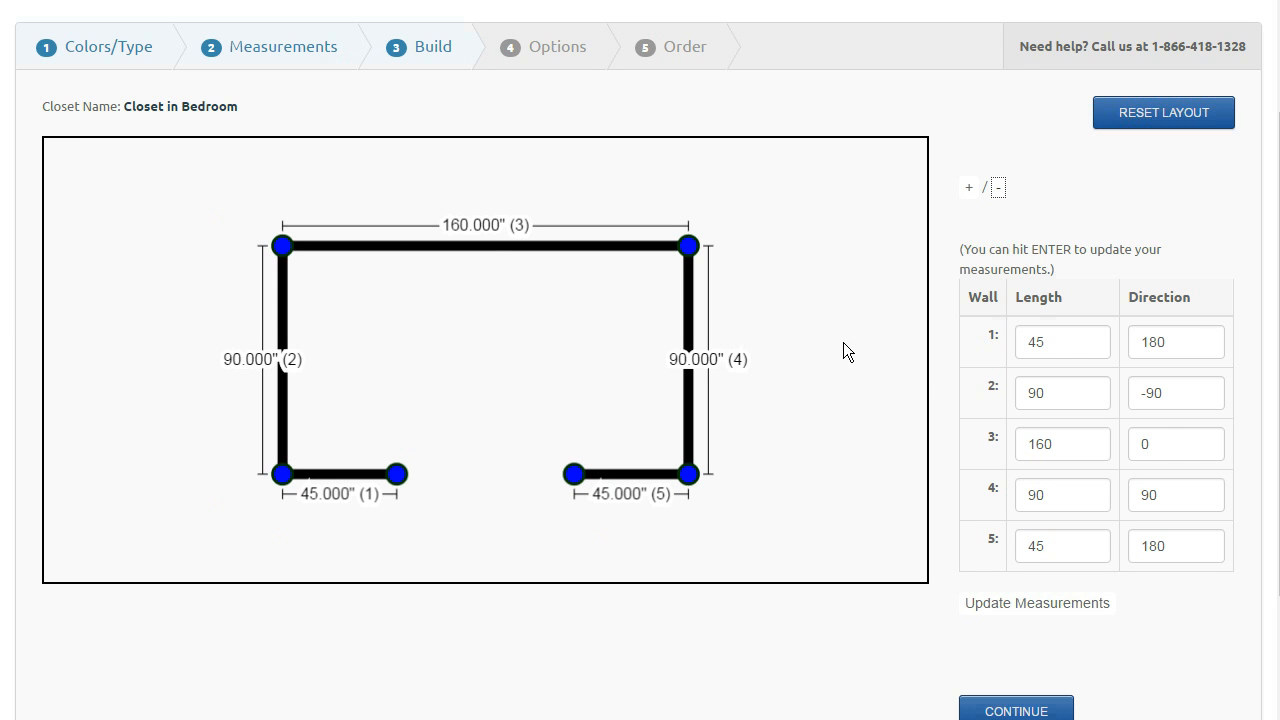